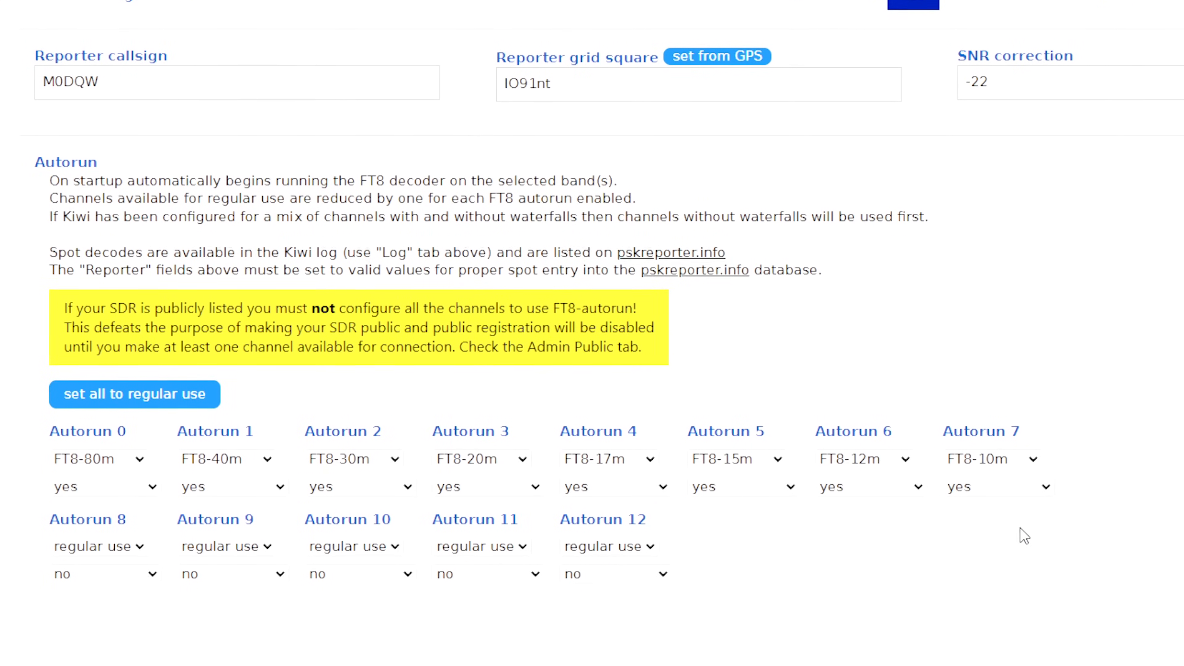
Reach the Web-888 entry on the RX-888 site and browse its product details page
{"action": "scroll", "scroll_direction": "down", "scroll_amount": 3}
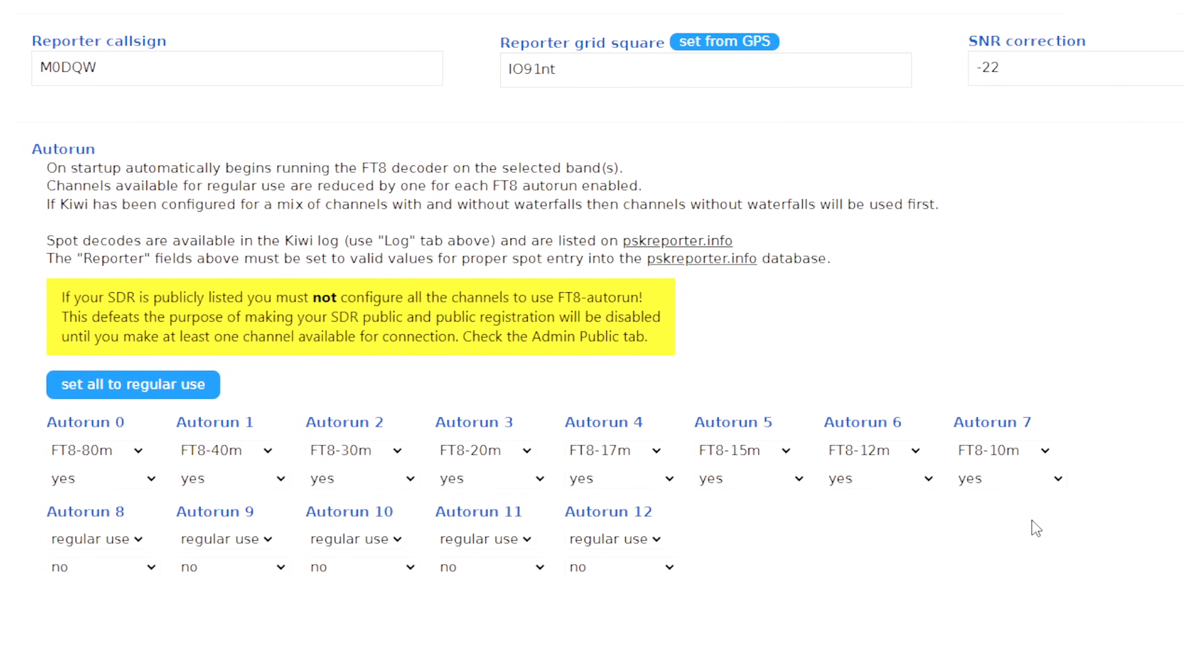
{"action": "scroll", "scroll_direction": "down", "scroll_amount": 3}
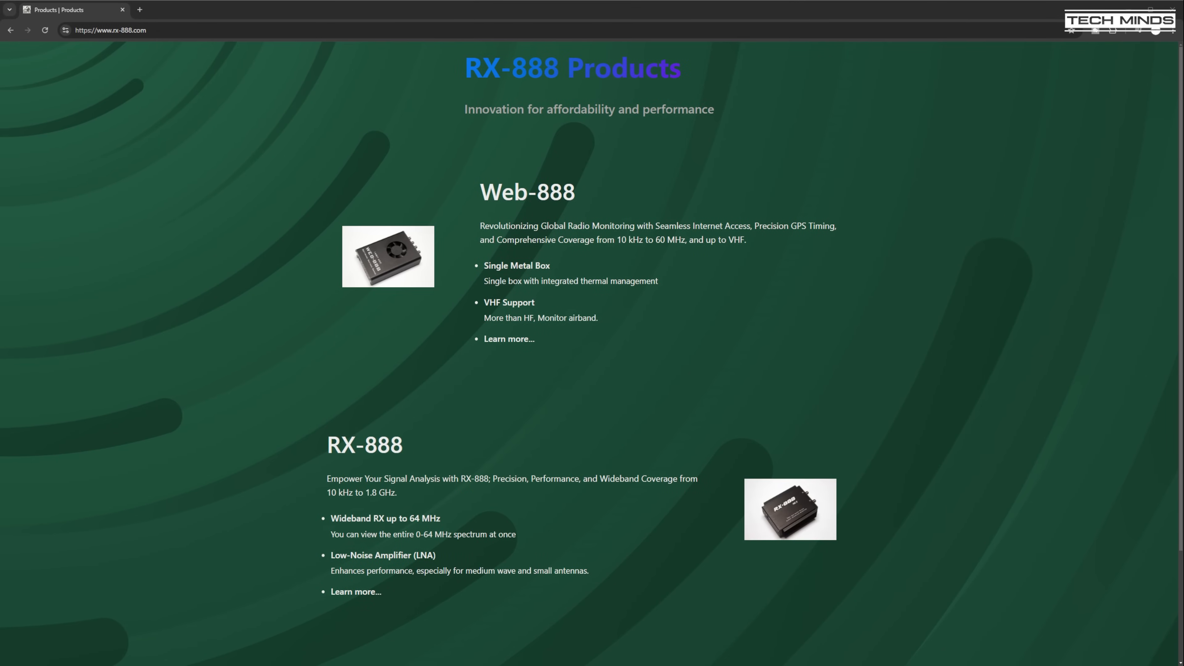
{"action": "mouse_move", "coordinate": [509, 339]}
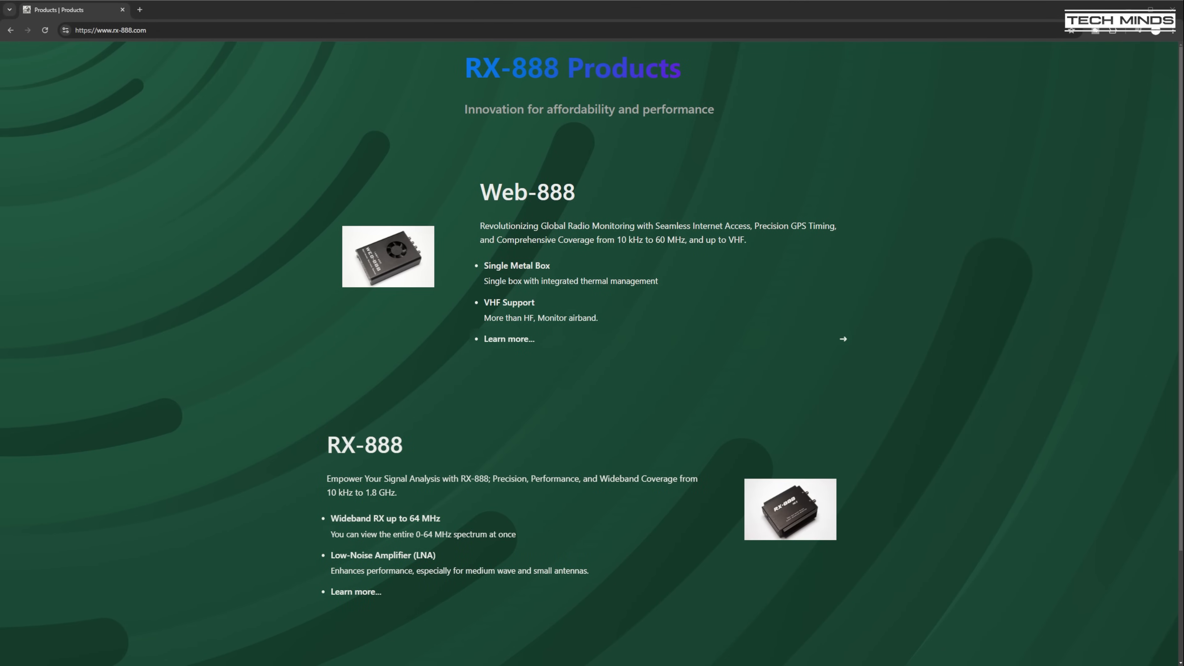
{"action": "left_click", "coordinate": [508, 339]}
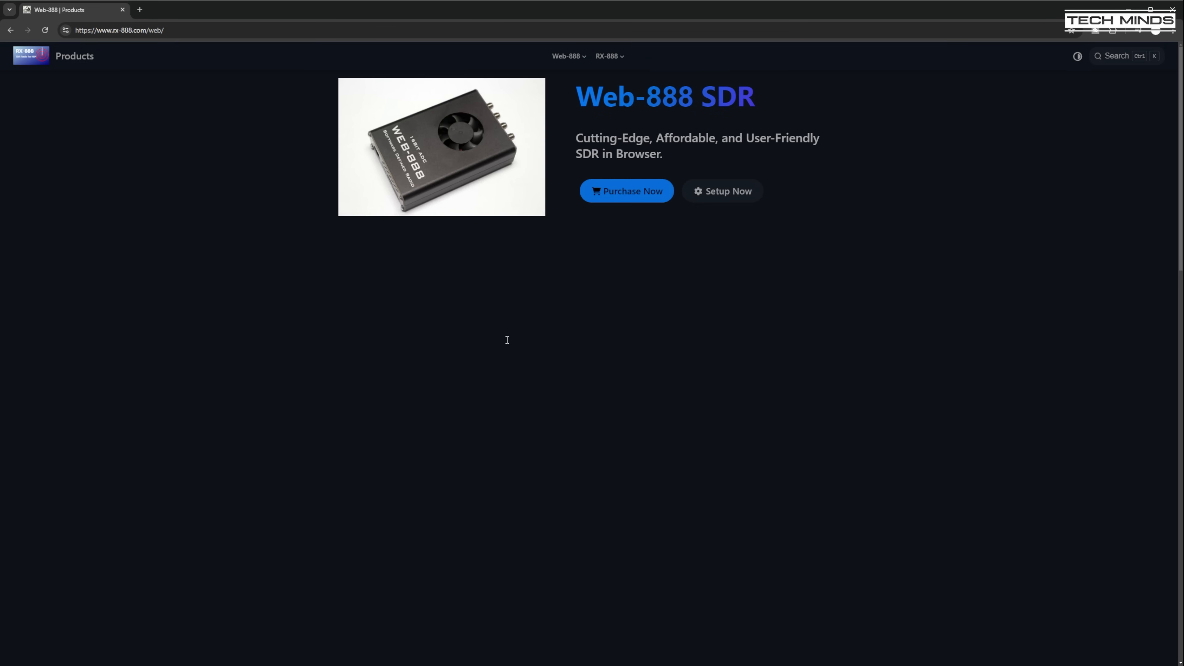
{"action": "scroll", "scroll_direction": "down", "scroll_amount": 3}
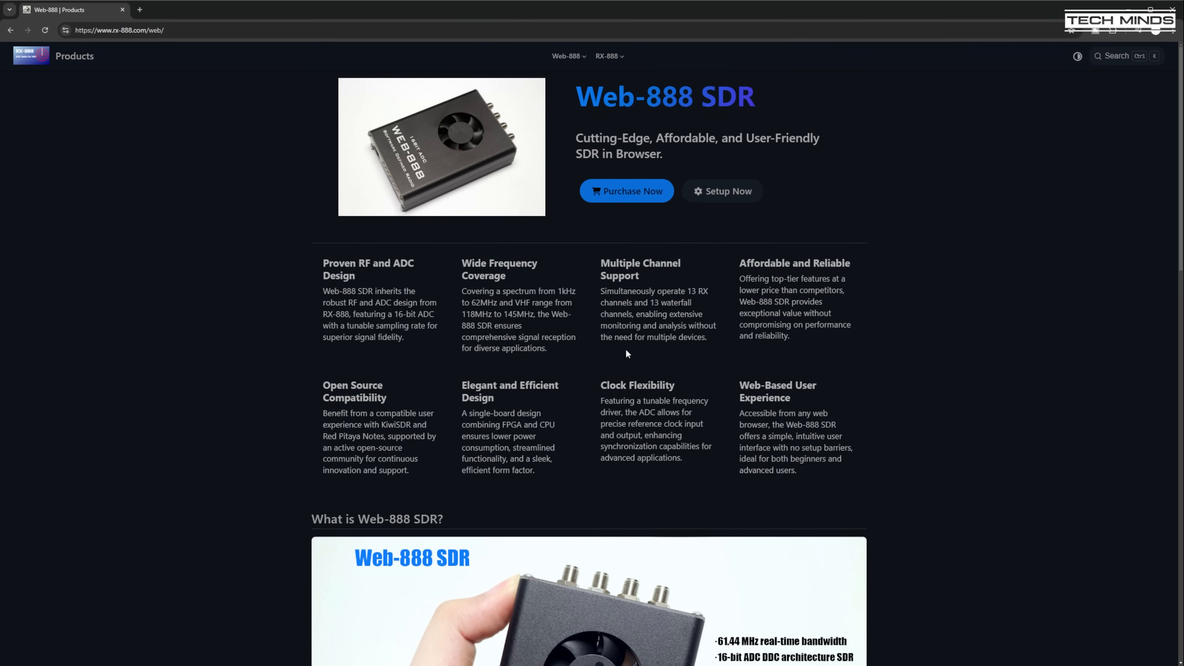
{"action": "scroll", "scroll_direction": "down", "scroll_amount": 3}
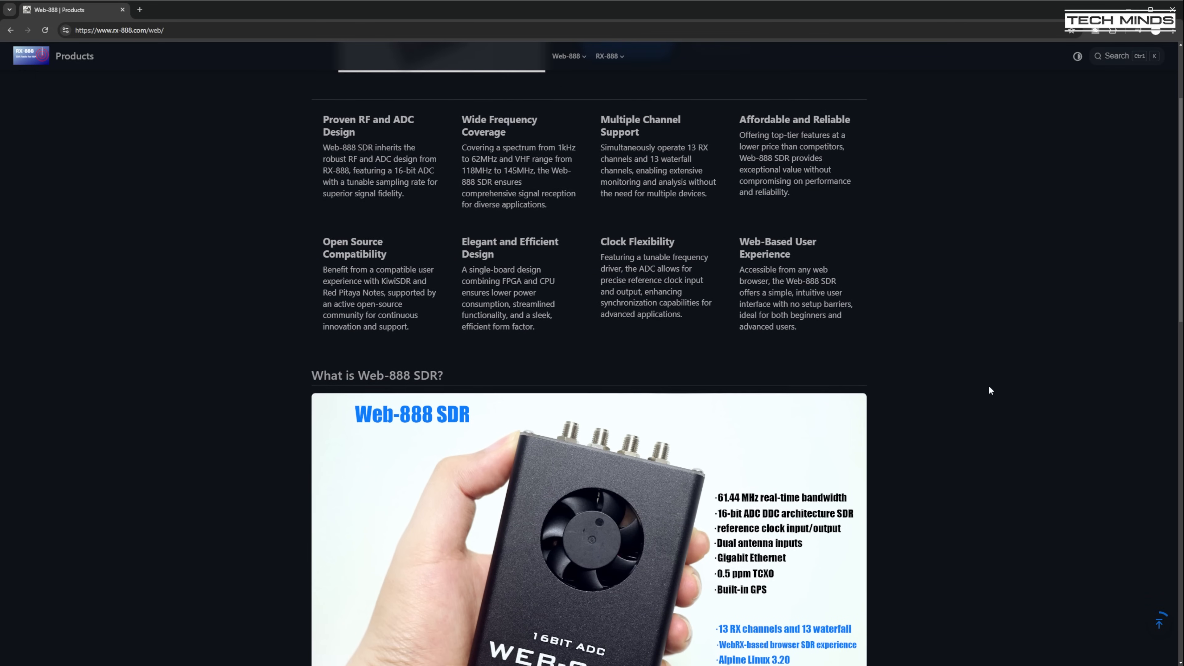
{"action": "scroll", "scroll_direction": "down", "scroll_amount": 3}
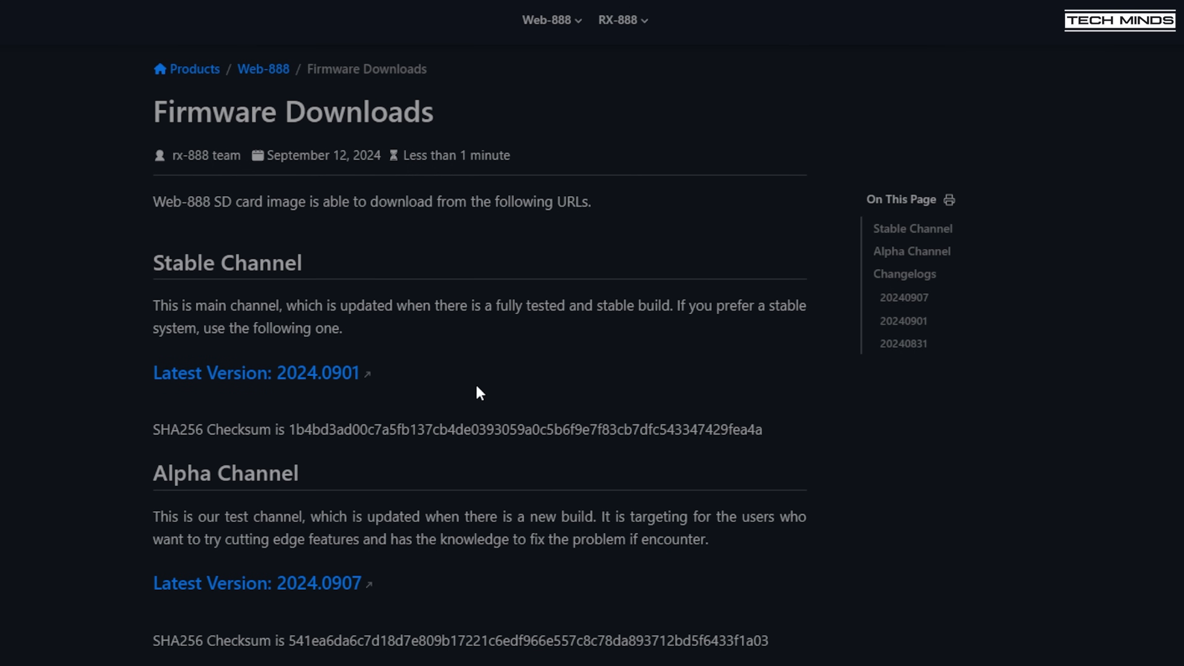
{"action": "mouse_move", "coordinate": [256, 372]}
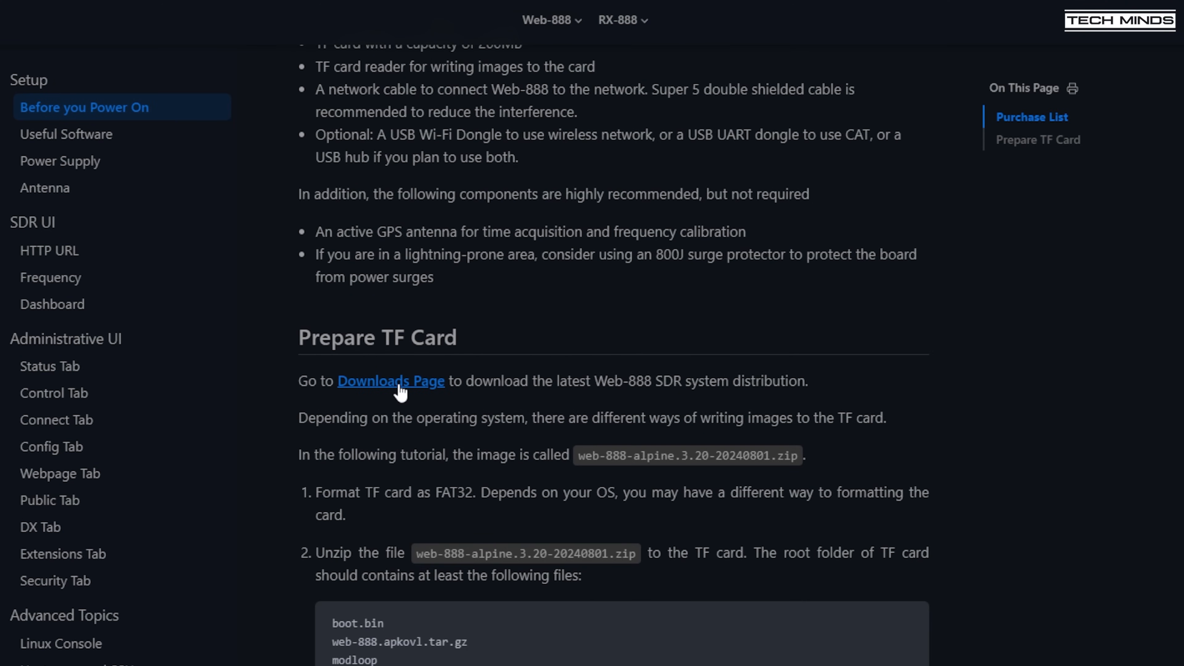
Show the Setup 'Before you Power On' guide at the Prepare TF Card section
{"action": "left_click", "coordinate": [390, 380]}
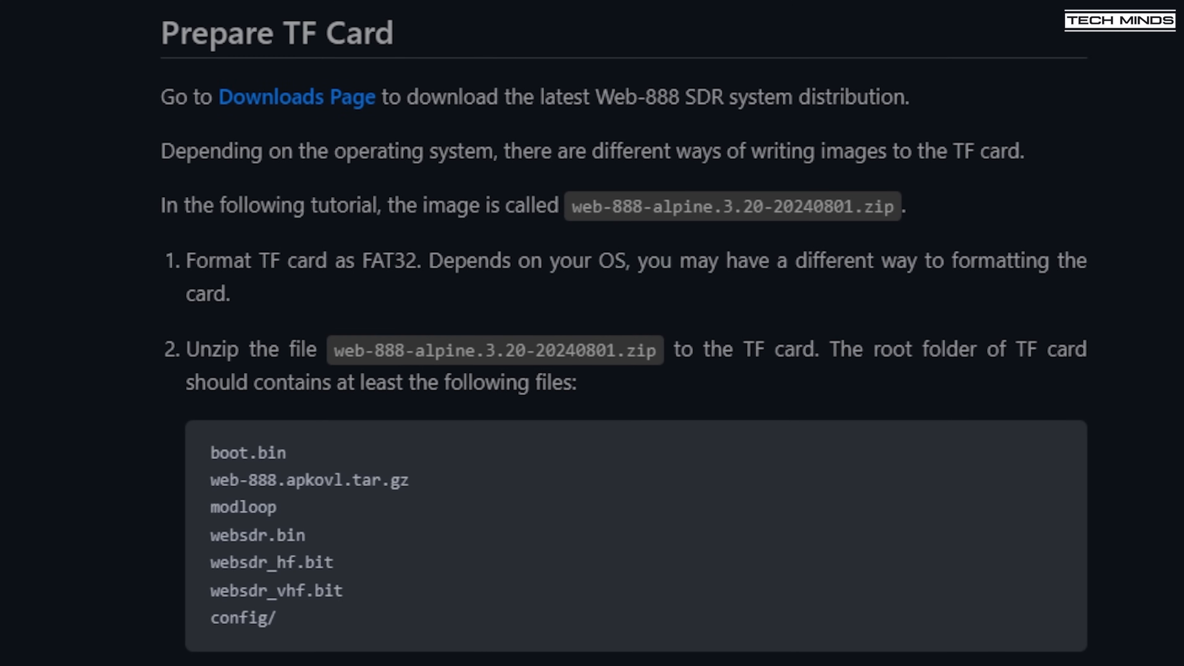
{"action": "scroll", "scroll_direction": "down", "scroll_amount": 3}
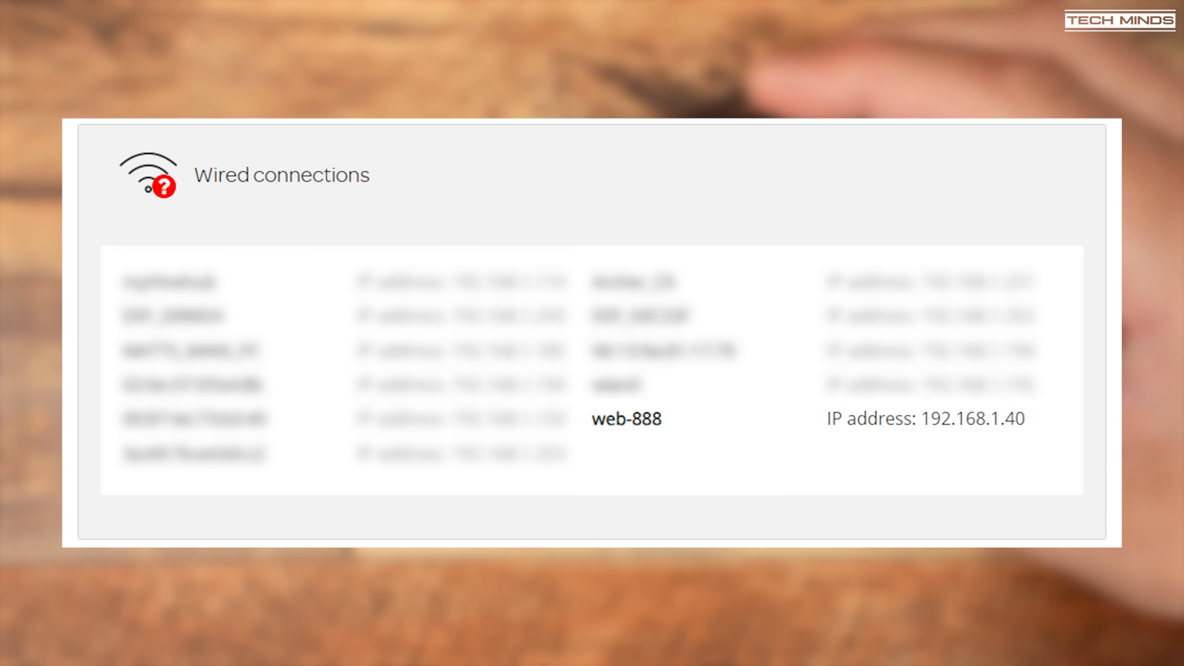
Locate the web-888 device at 192.168.1.40 in the router's wired connections list
{"action": "left_click", "coordinate": [626, 418]}
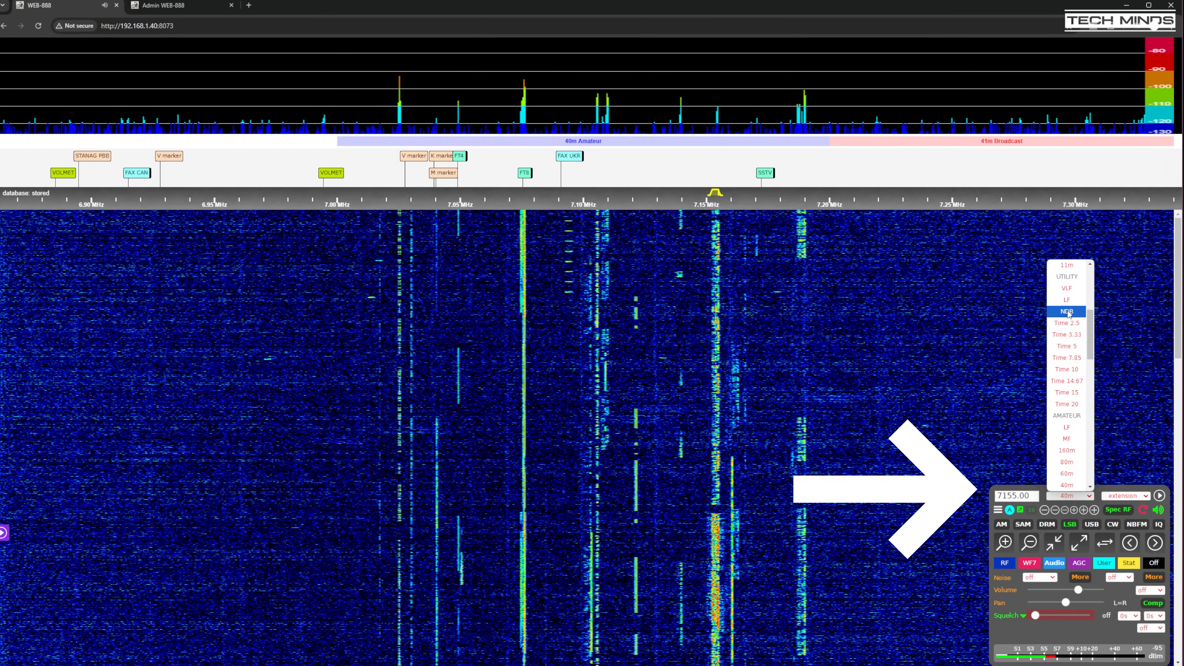
Expand the receiver's band select list at 192.168.1.40:8073 to browse preset bands
{"action": "left_click", "coordinate": [1066, 311]}
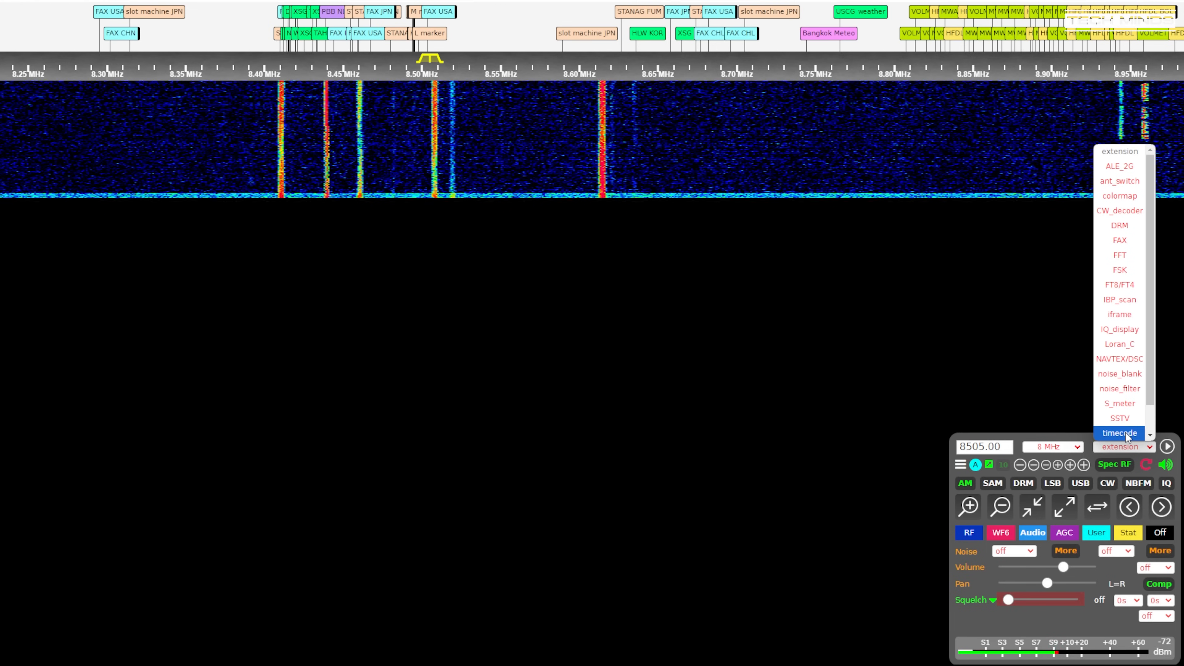
Browse the extension list and start the FAX decoder extension
{"action": "scroll", "scroll_direction": "down", "scroll_amount": 3}
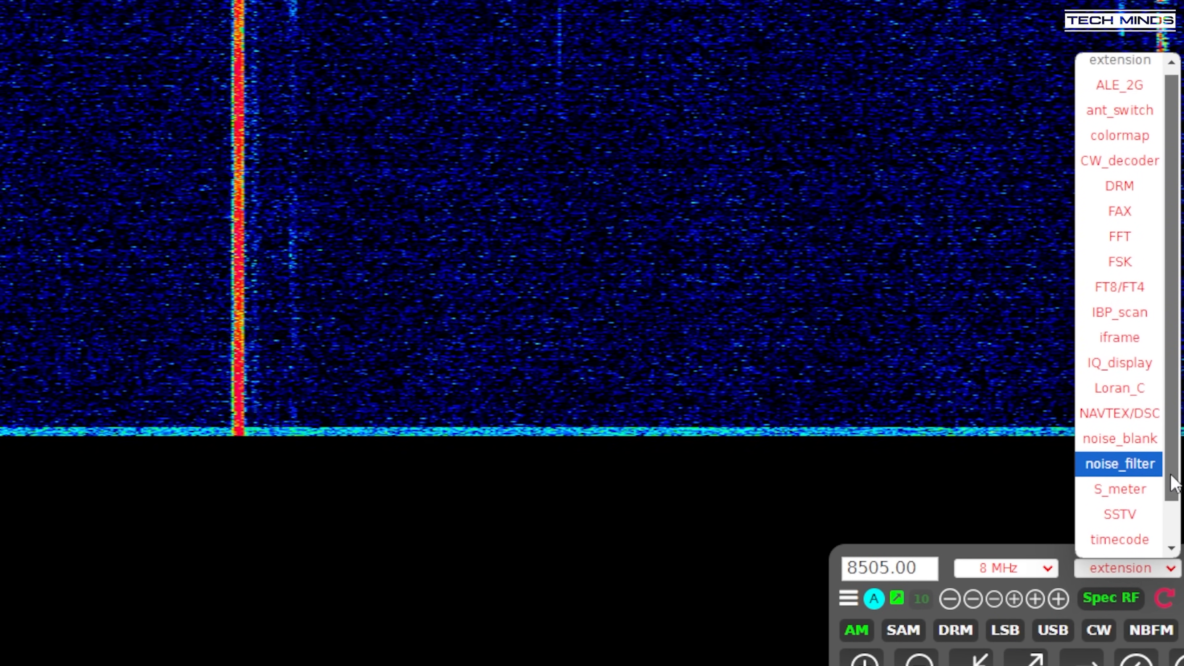
{"action": "scroll", "scroll_direction": "down", "scroll_amount": 3}
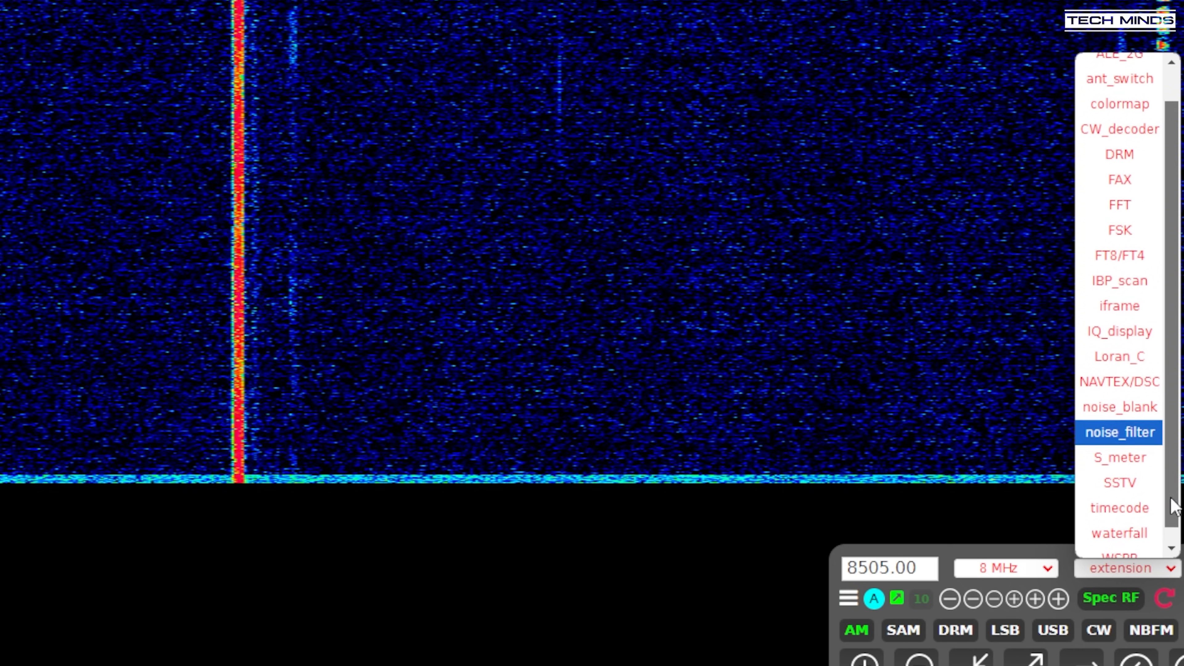
{"action": "left_click", "coordinate": [1118, 179]}
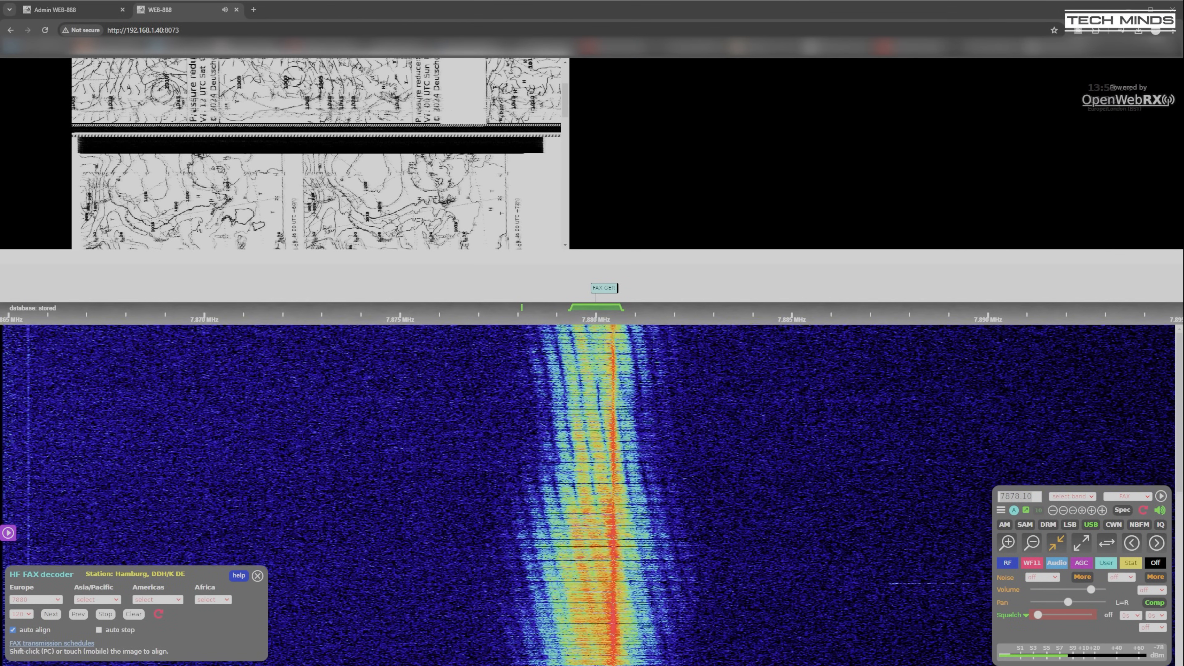
Select the Hamburg station in the HF FAX decoder to receive its weather chart
{"action": "left_click", "coordinate": [1017, 496]}
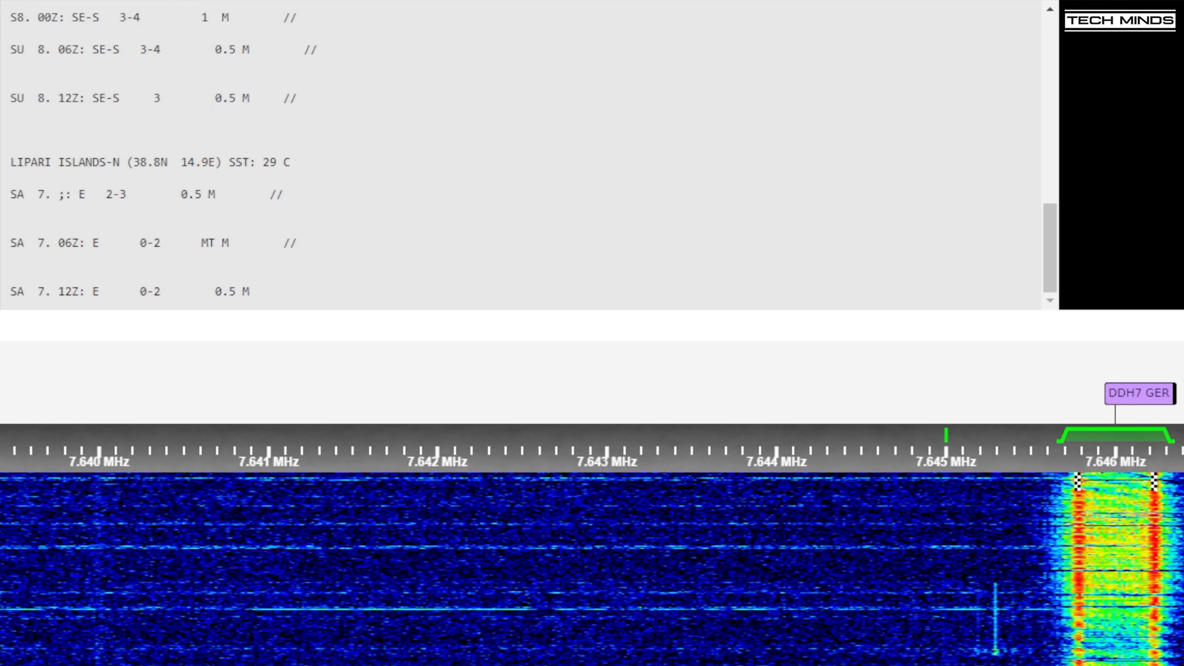
Read through the decoded DDH7 weather forecast text near 7.646 MHz
{"action": "scroll", "scroll_direction": "down", "scroll_amount": 3}
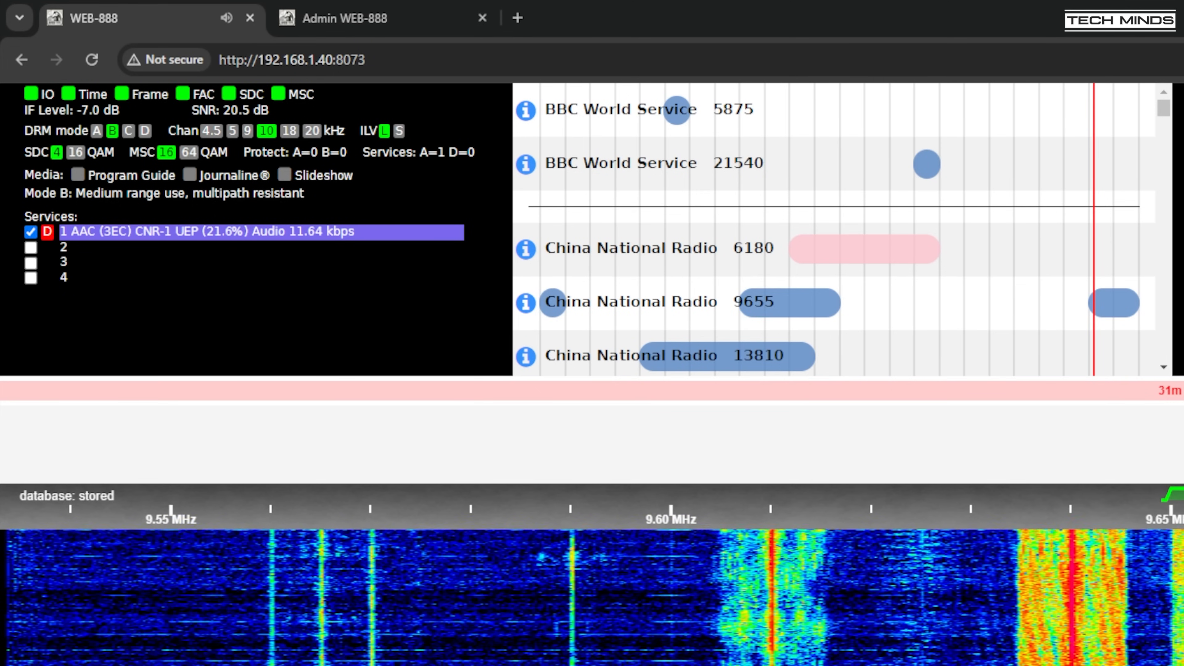
Review the FT8 reporter callsign, grid square and Autorun 0–7 bands, then go to the Log
{"action": "left_click", "coordinate": [344, 18]}
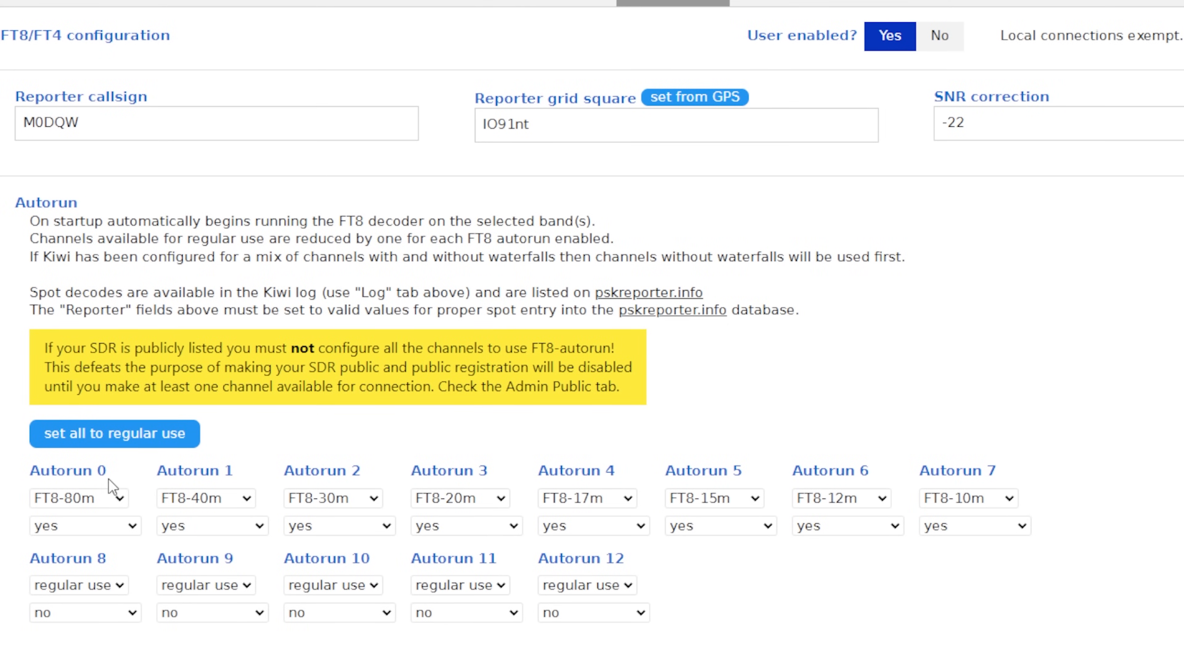
{"action": "mouse_move", "coordinate": [252, 491]}
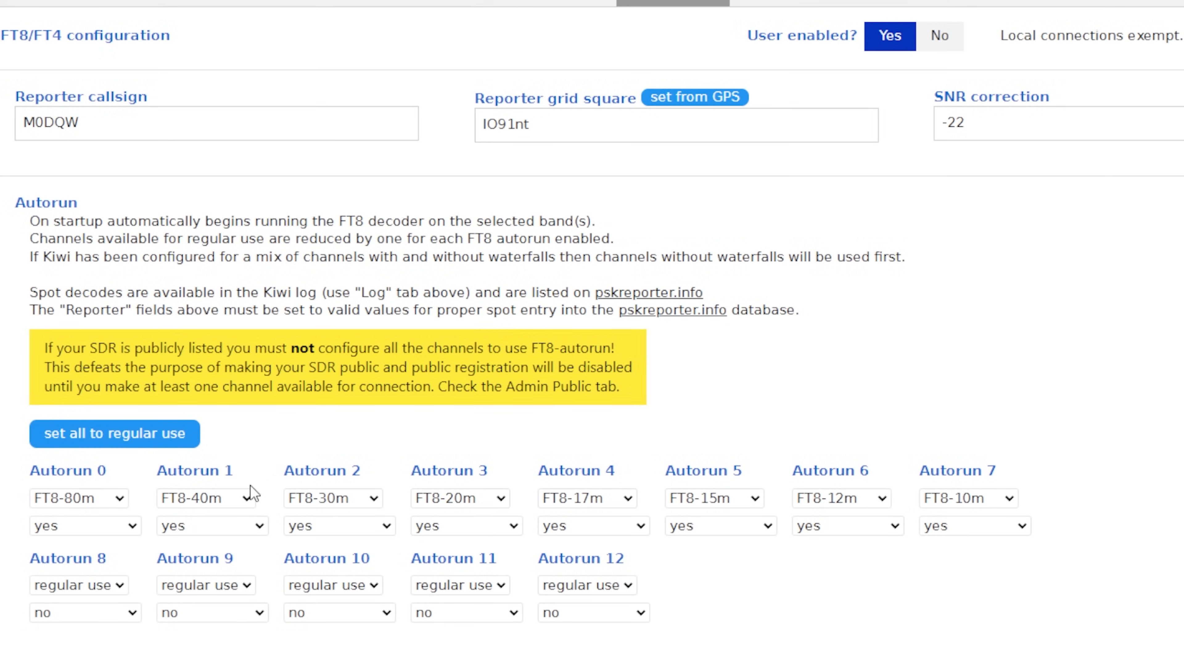
{"action": "mouse_move", "coordinate": [427, 655]}
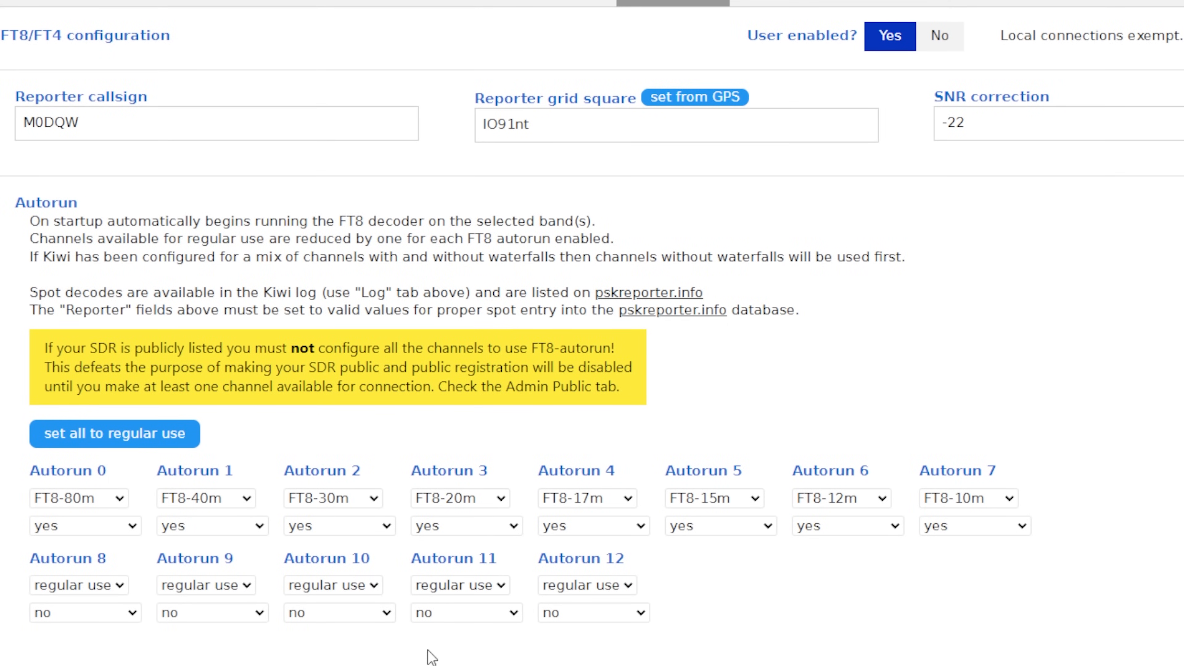
{"action": "mouse_move", "coordinate": [1001, 550]}
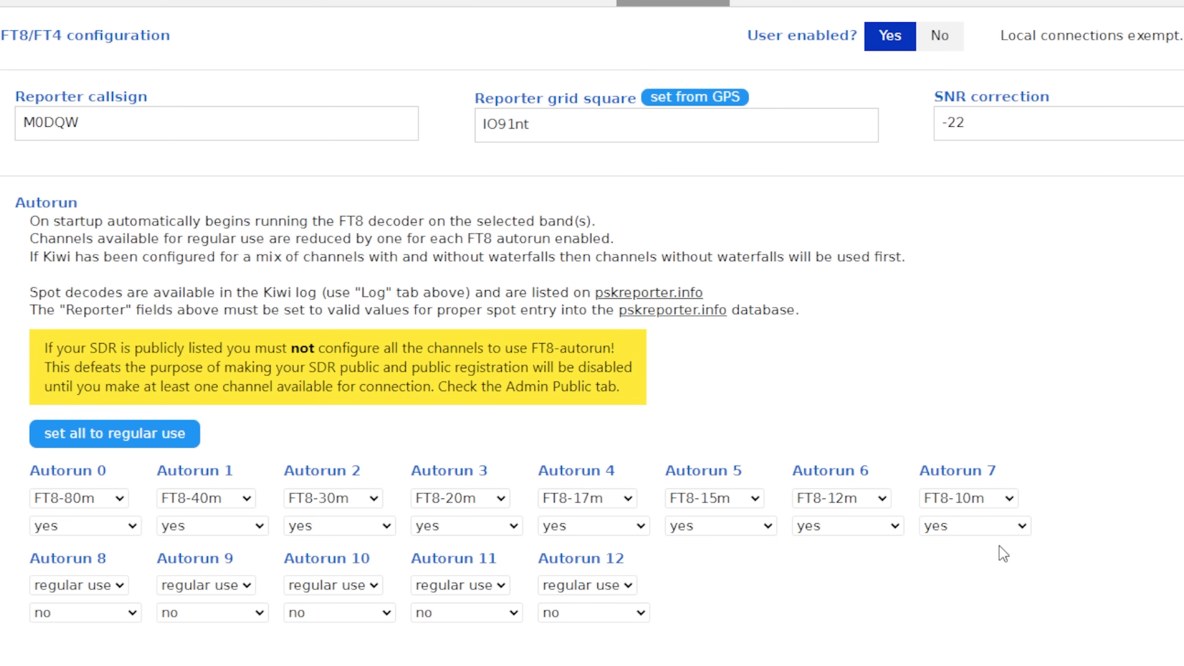
{"action": "mouse_move", "coordinate": [999, 574]}
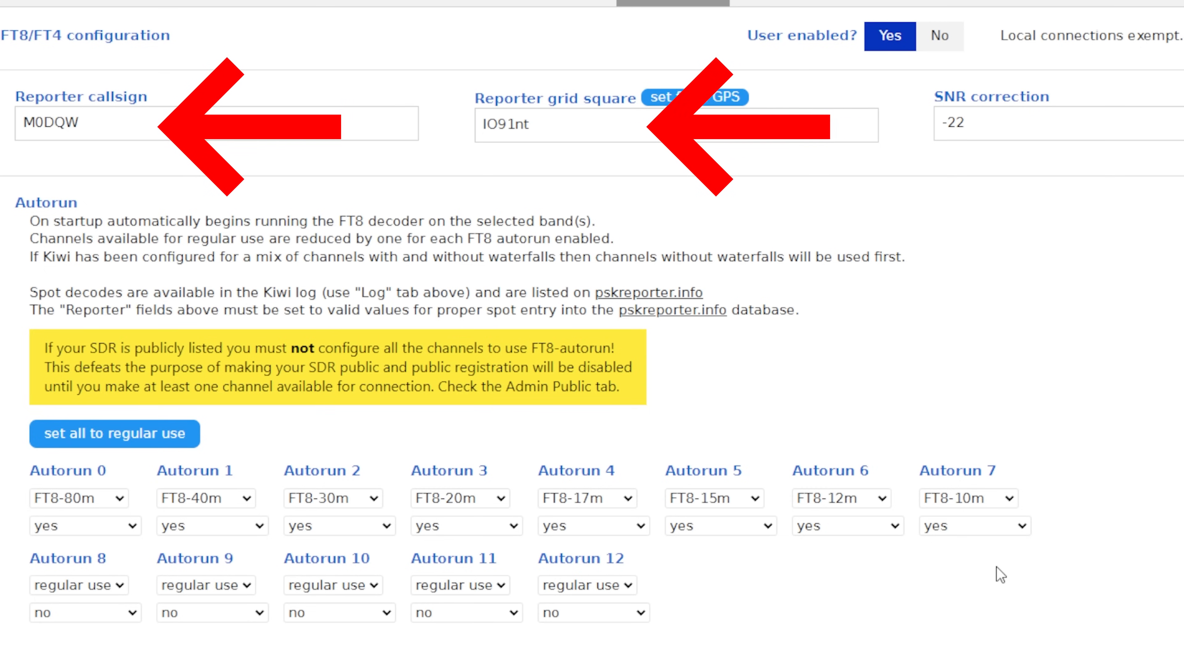
{"action": "left_click", "coordinate": [413, 71]}
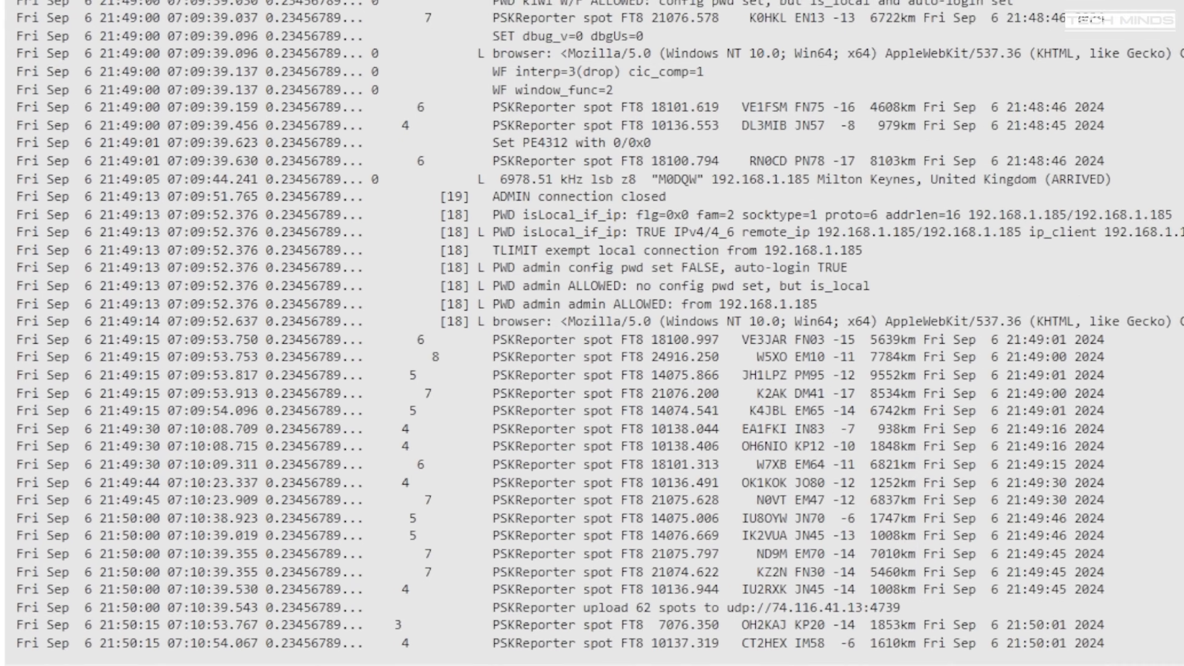
Read through the PSKReporter FT8 spot entries in the admin log
{"action": "scroll", "scroll_direction": "down", "scroll_amount": 3}
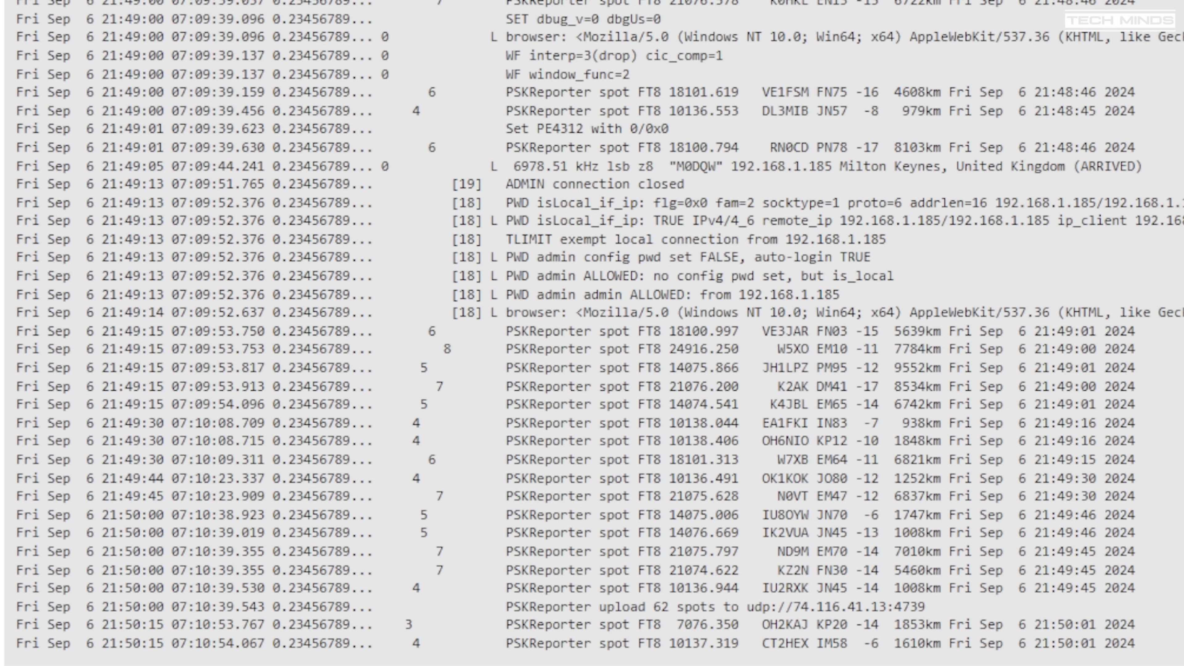
{"action": "scroll", "scroll_direction": "down", "scroll_amount": 3}
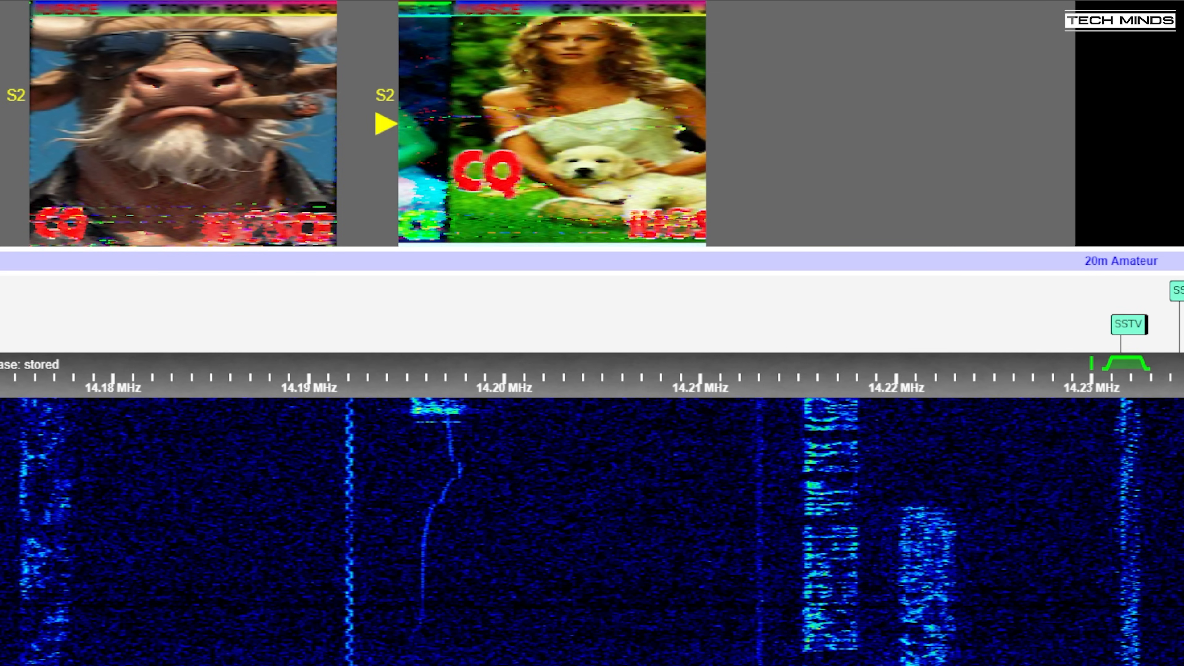
Switch to the admin Status page from the SSTV receiver view
{"action": "left_click", "coordinate": [182, 9]}
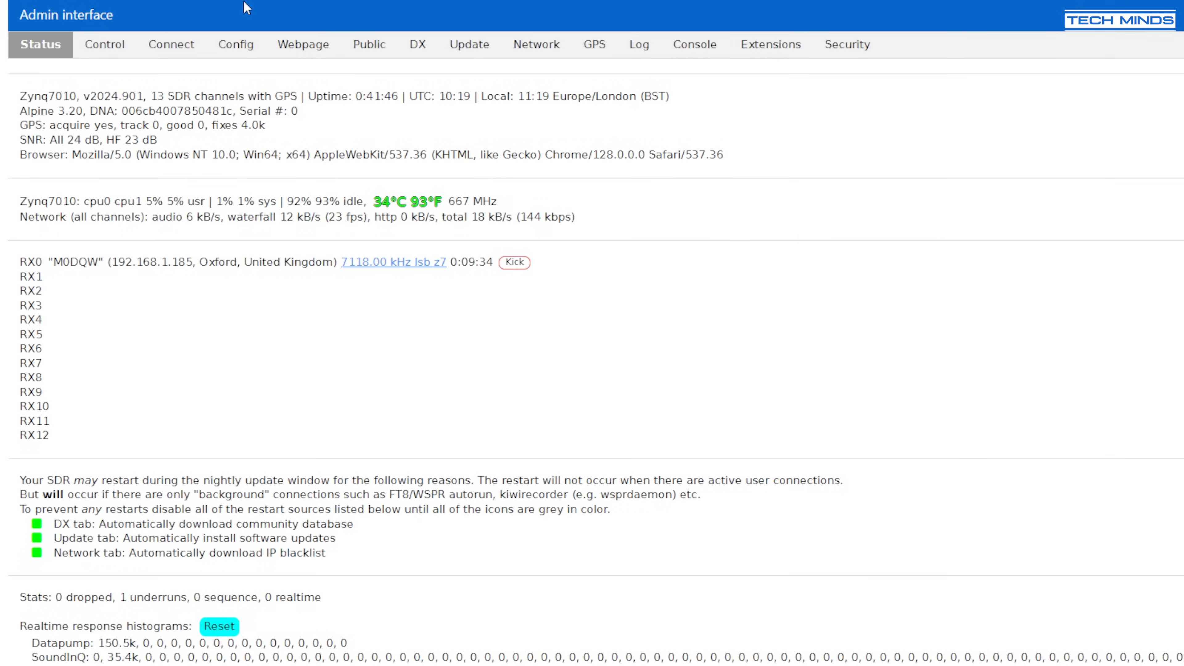
Show the admin Control page with server restart, reboot and user connection limits
{"action": "left_click", "coordinate": [67, 71]}
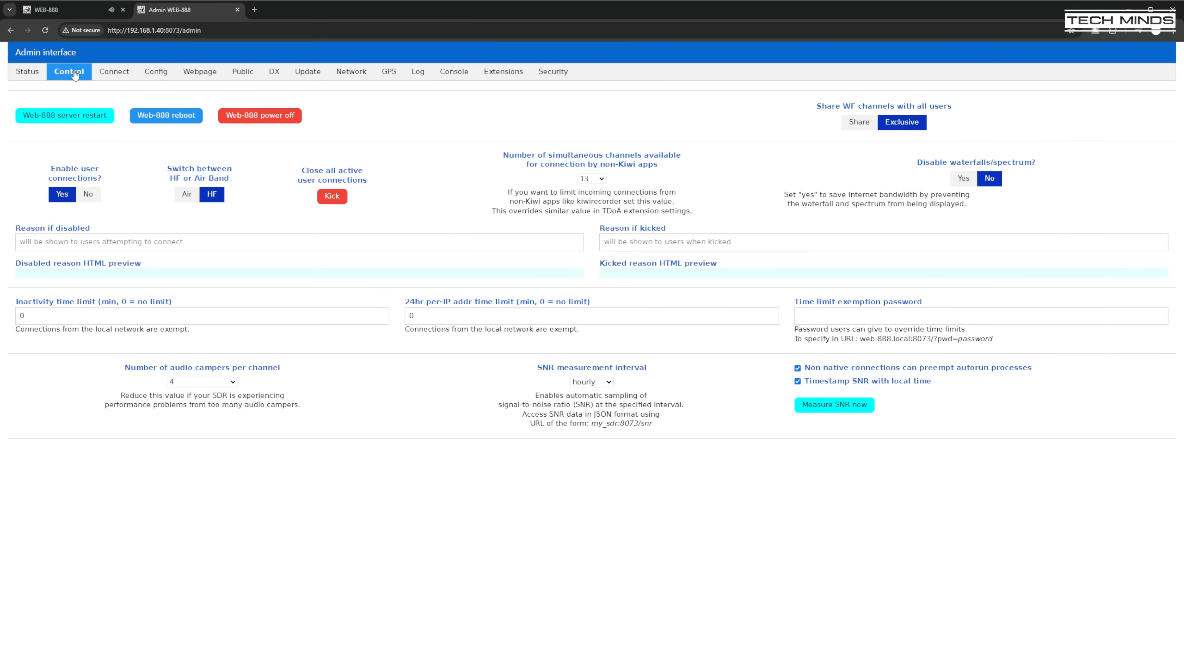
Show the admin Connect page with domain name, dynamic DNS and reverse proxy settings
{"action": "left_click", "coordinate": [111, 71]}
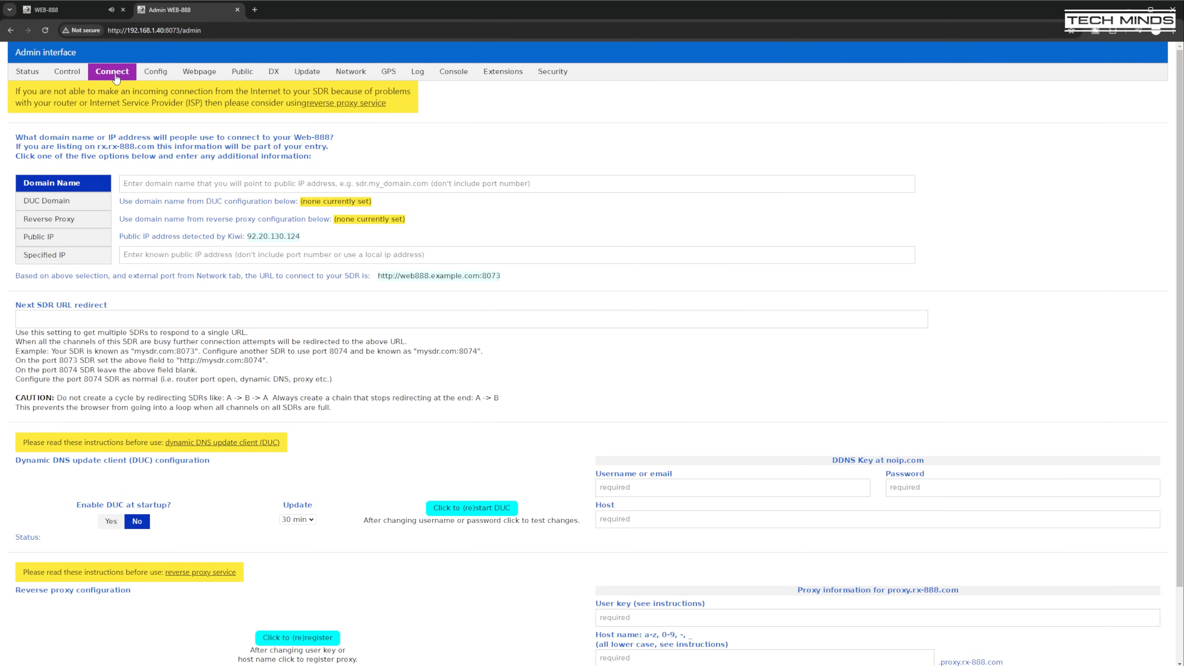
Review the Webpage, Config and Public admin pages with rx-888.com registration off
{"action": "left_click", "coordinate": [198, 71]}
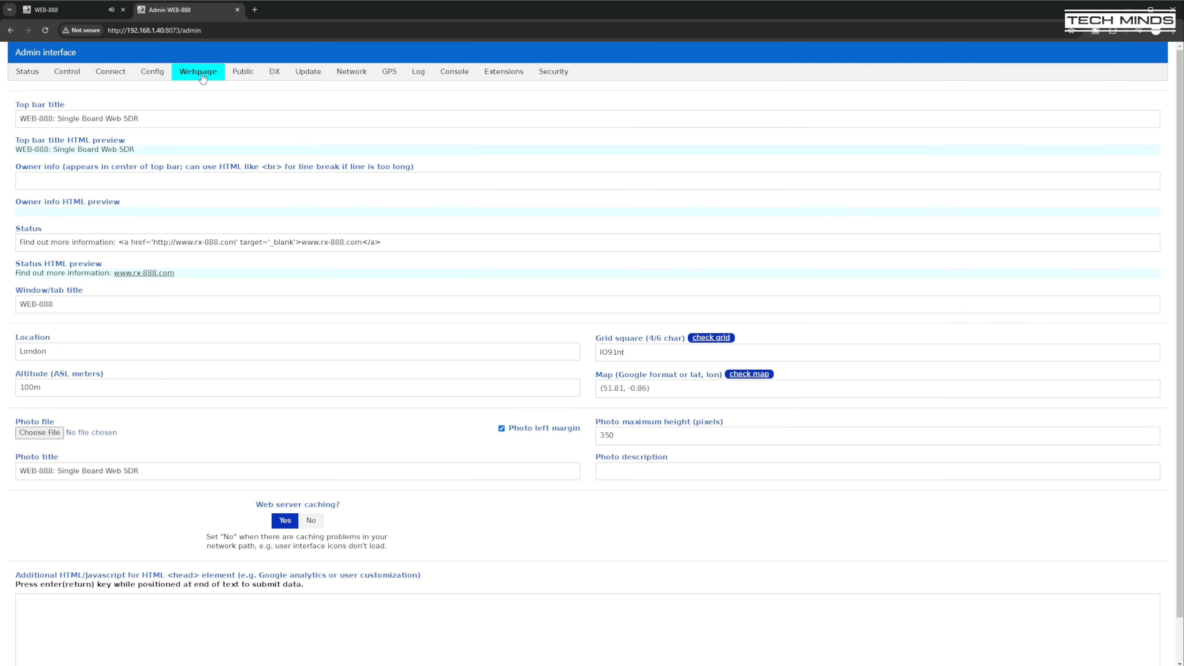
{"action": "left_click", "coordinate": [153, 70]}
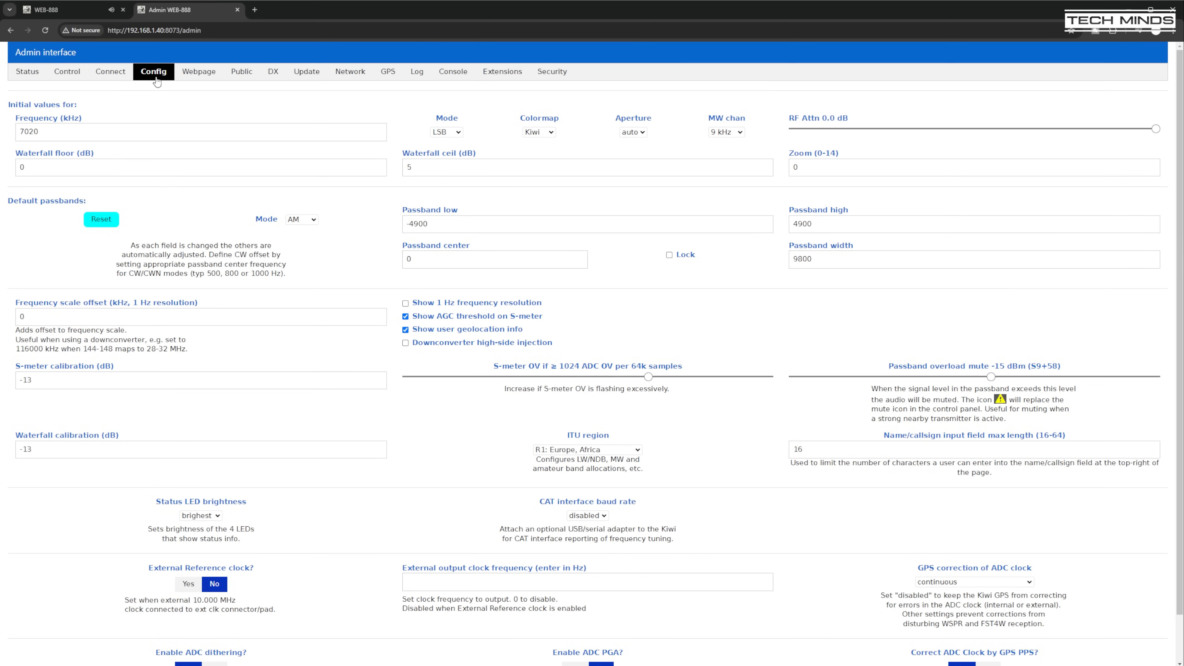
{"action": "left_click", "coordinate": [240, 71]}
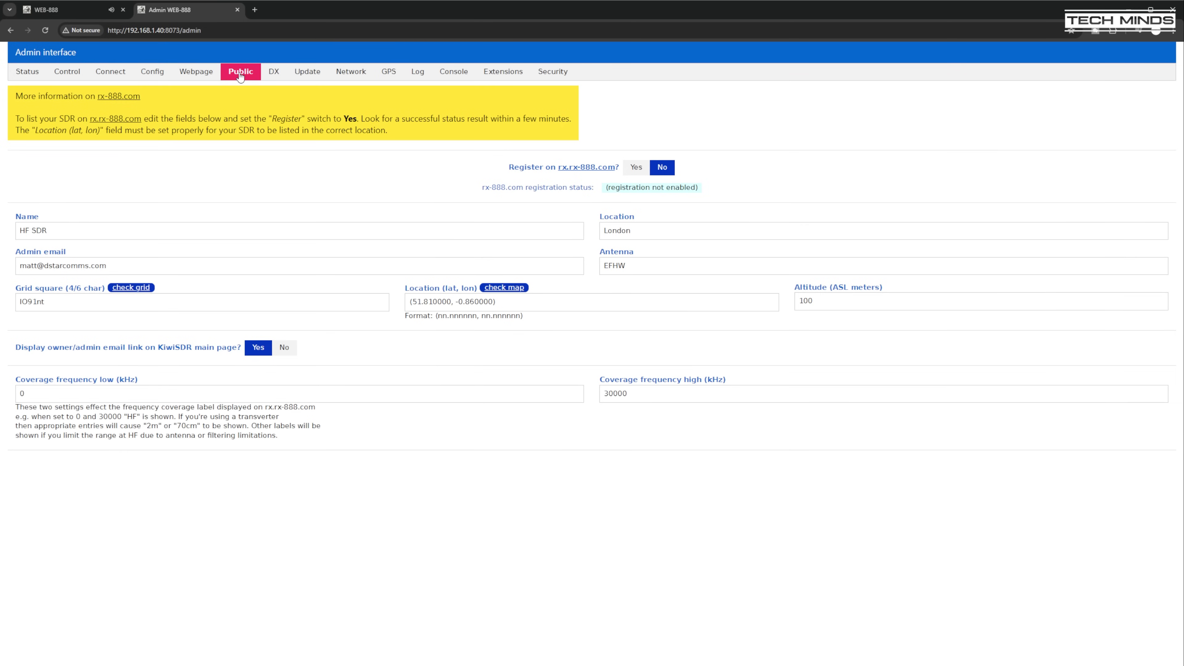
Review the stored DX label list, then show the Update page with v2024.901 on the Stable channel
{"action": "left_click", "coordinate": [272, 70]}
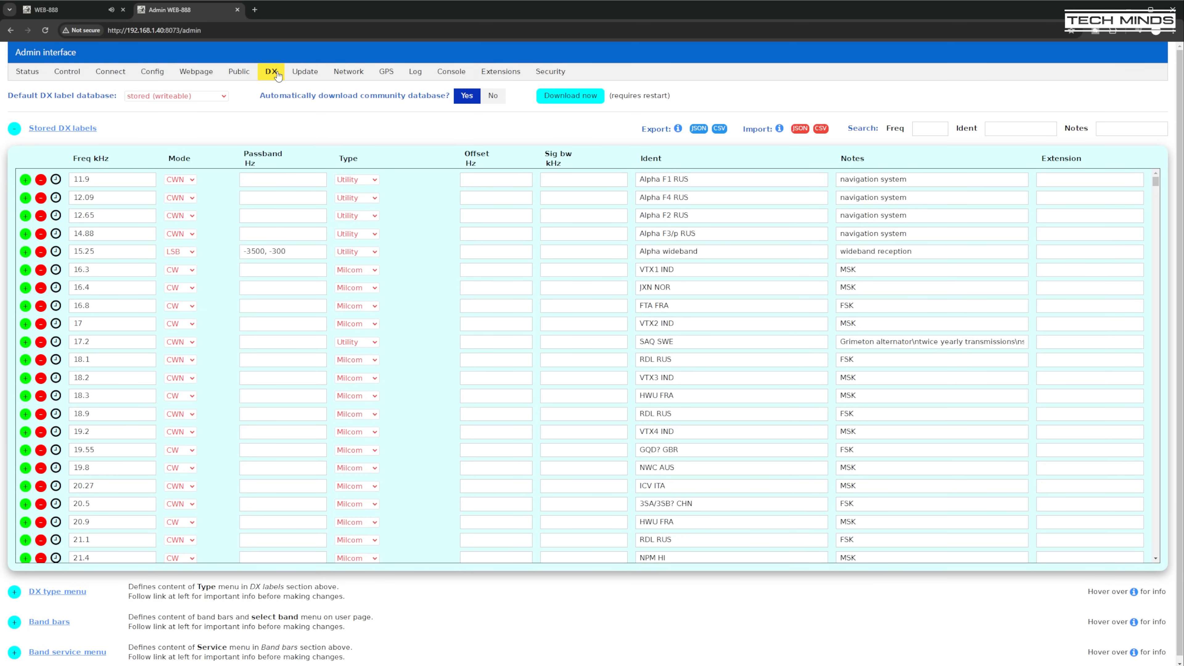
{"action": "left_click", "coordinate": [304, 71]}
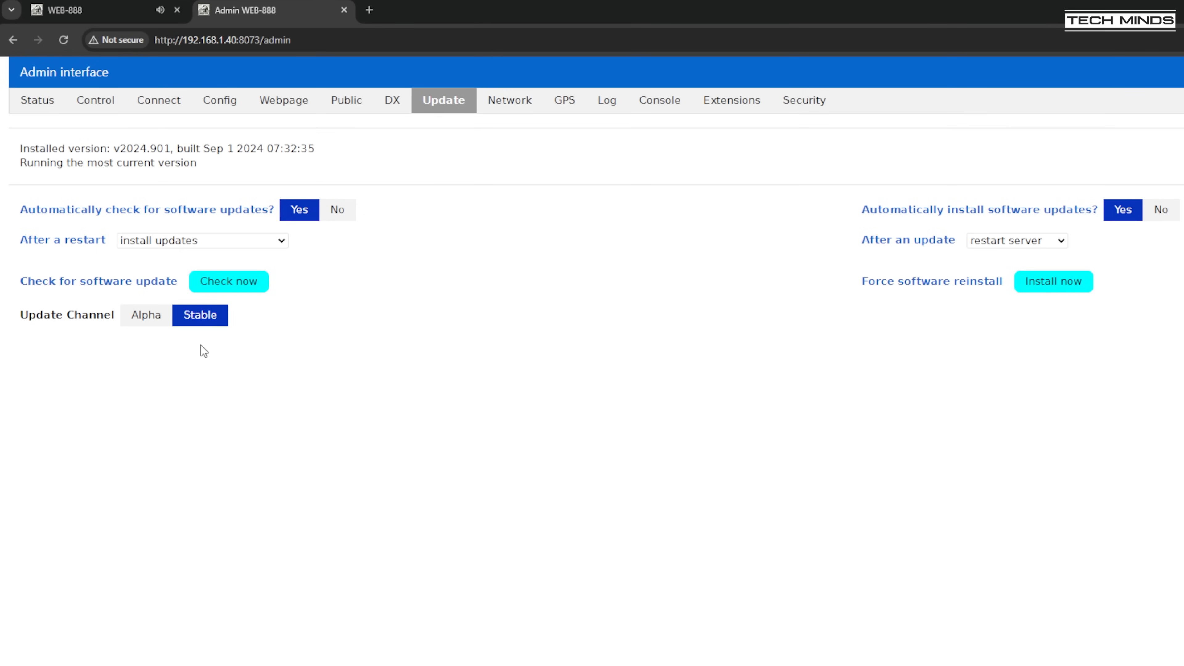
Review the Network settings, then show GPS status with 27 tracked satellites and sky plot
{"action": "left_click", "coordinate": [509, 100]}
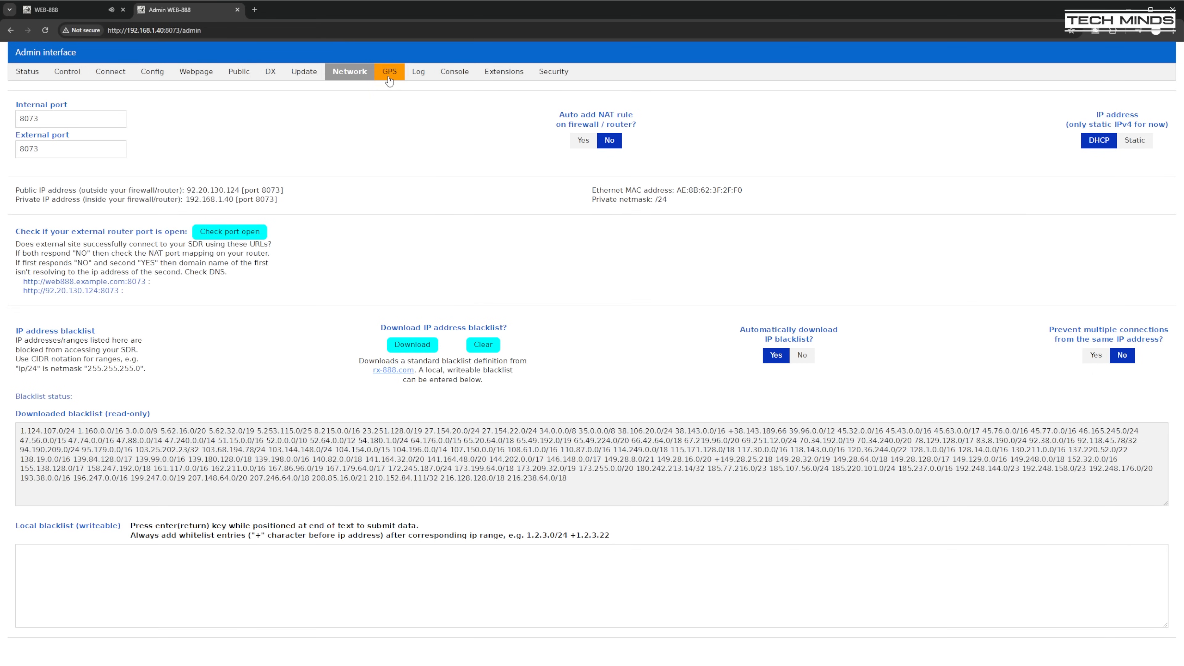
{"action": "left_click", "coordinate": [385, 71]}
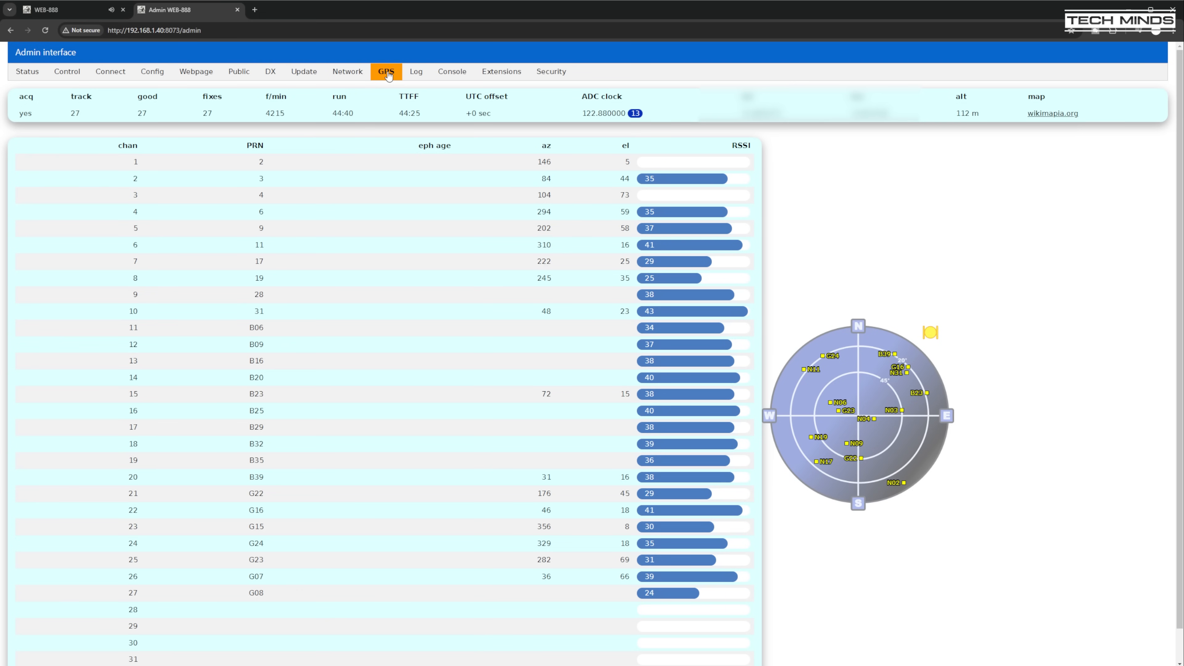
Show the server Log page and scroll through the startup messages
{"action": "left_click", "coordinate": [415, 71]}
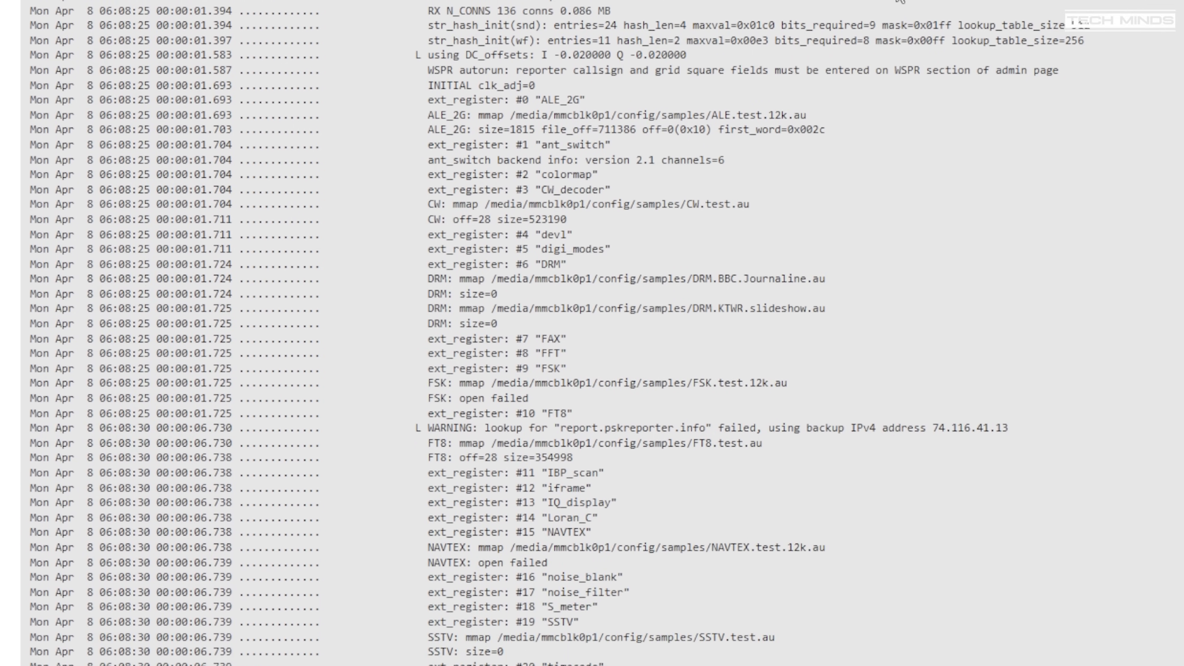
{"action": "scroll", "scroll_direction": "down", "scroll_amount": 3}
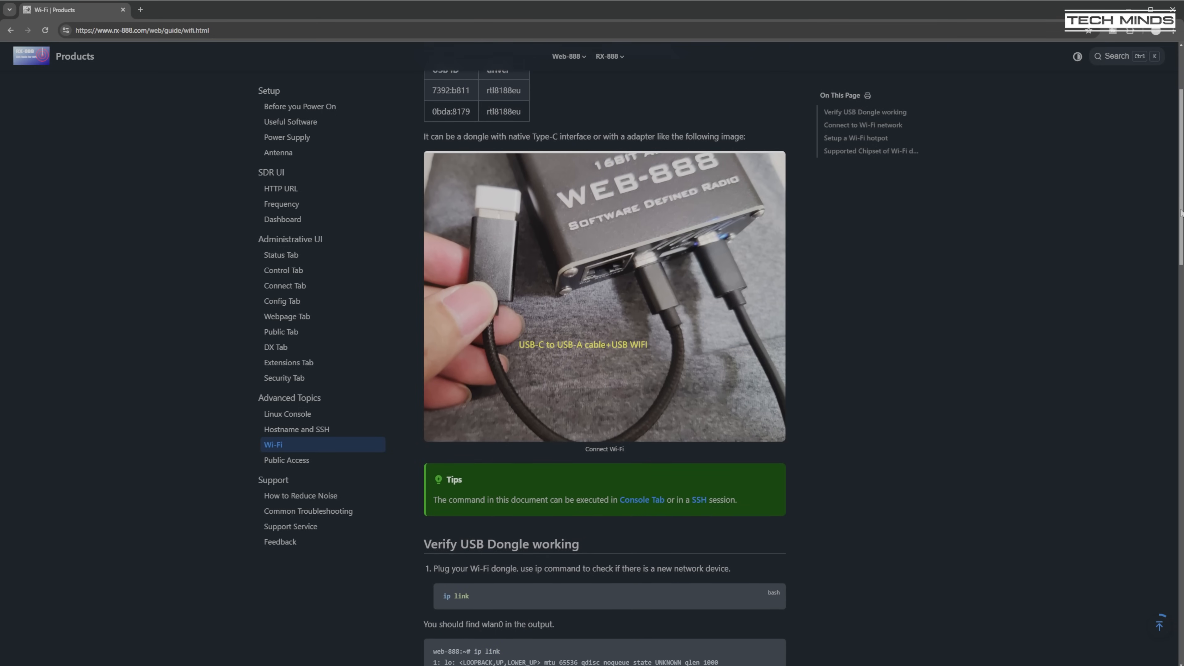
Scroll through the RX-888 Wi-Fi guide on verifying and connecting the USB dongle
{"action": "scroll", "scroll_direction": "down", "scroll_amount": 3}
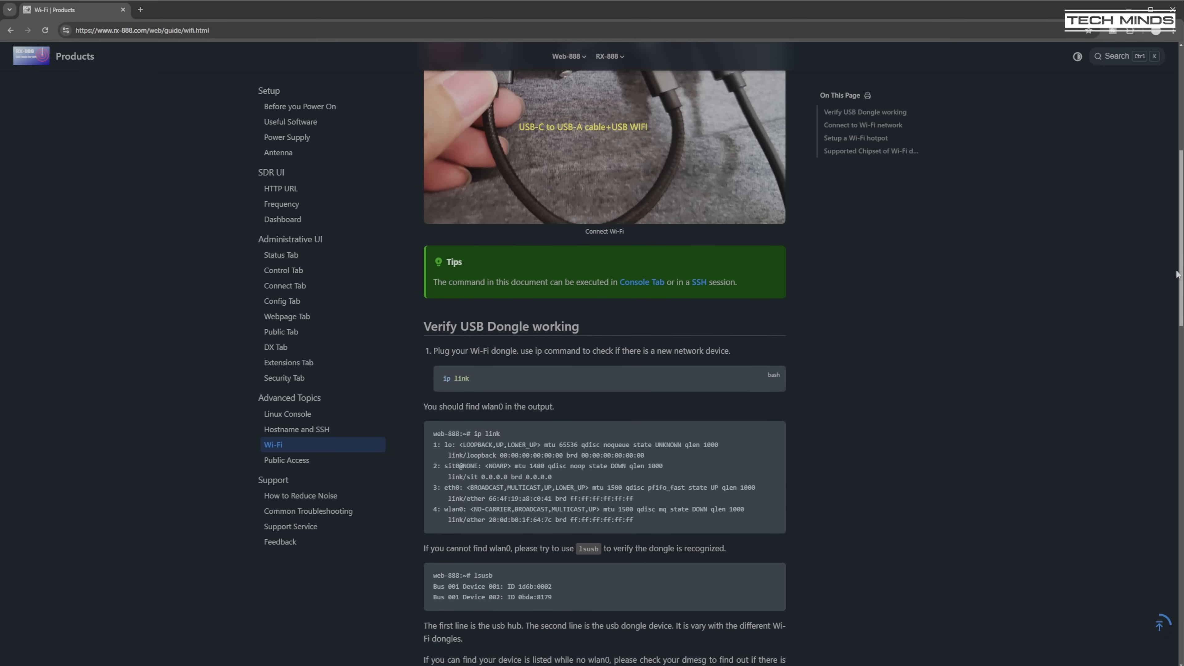
{"action": "scroll", "scroll_direction": "down", "scroll_amount": 3}
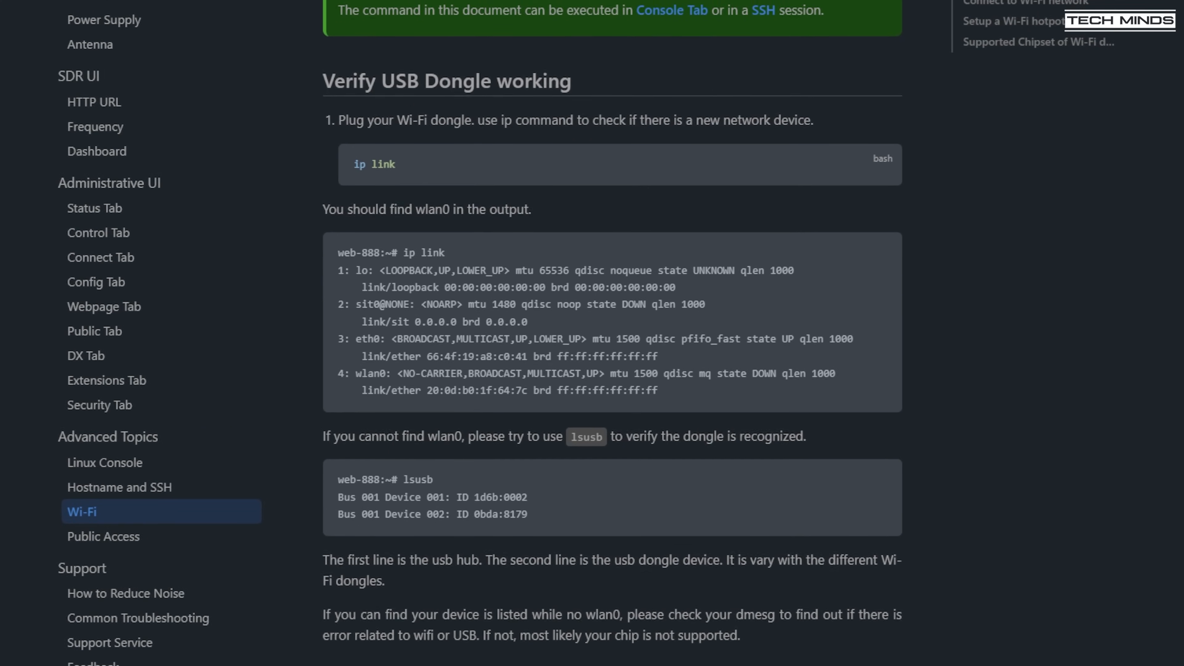
{"action": "scroll", "scroll_direction": "down", "scroll_amount": 3}
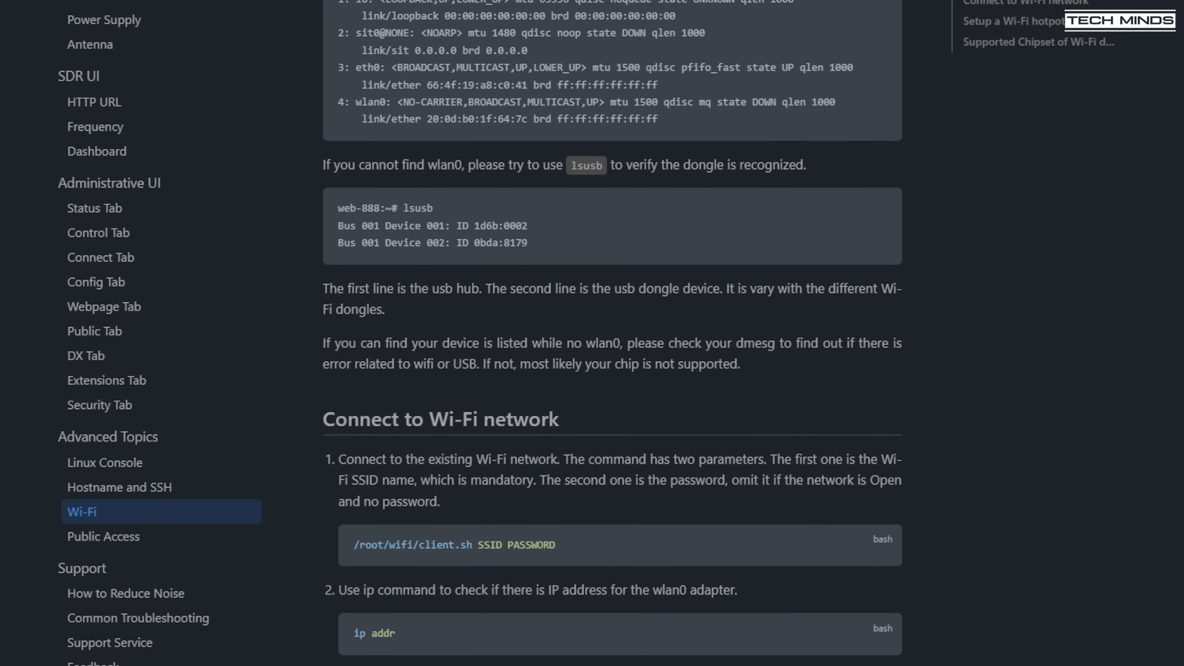
{"action": "scroll", "scroll_direction": "down", "scroll_amount": 3}
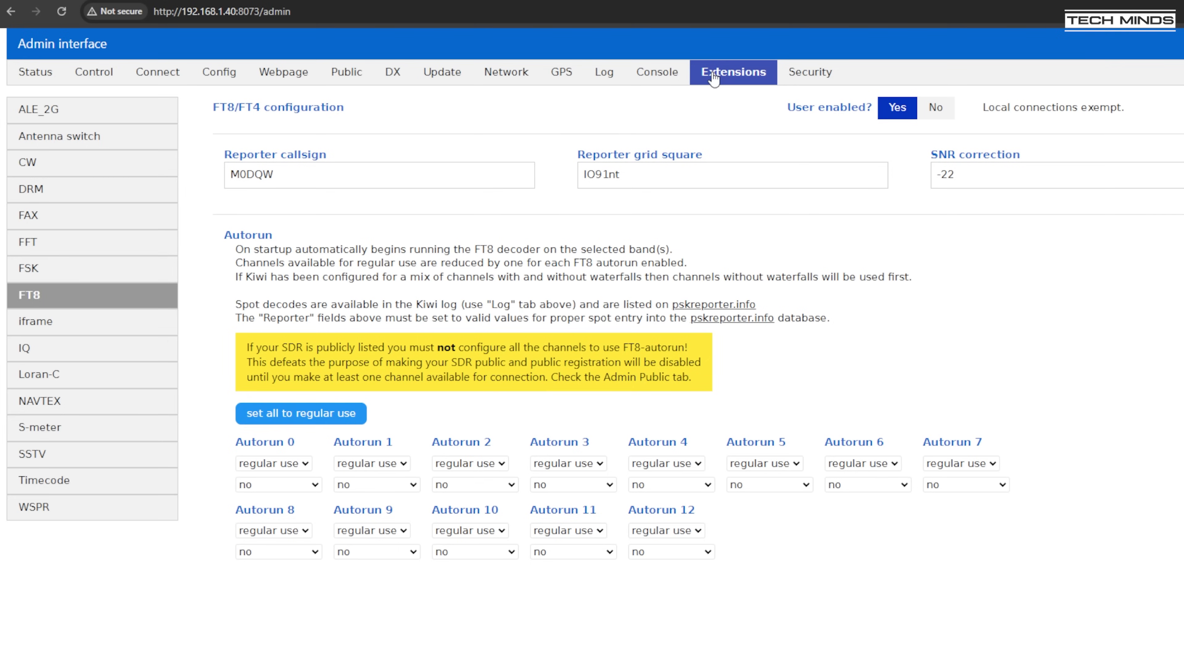
Review the Security and Status pages, then return to the Control page's HF/Air band choice
{"action": "left_click", "coordinate": [809, 71]}
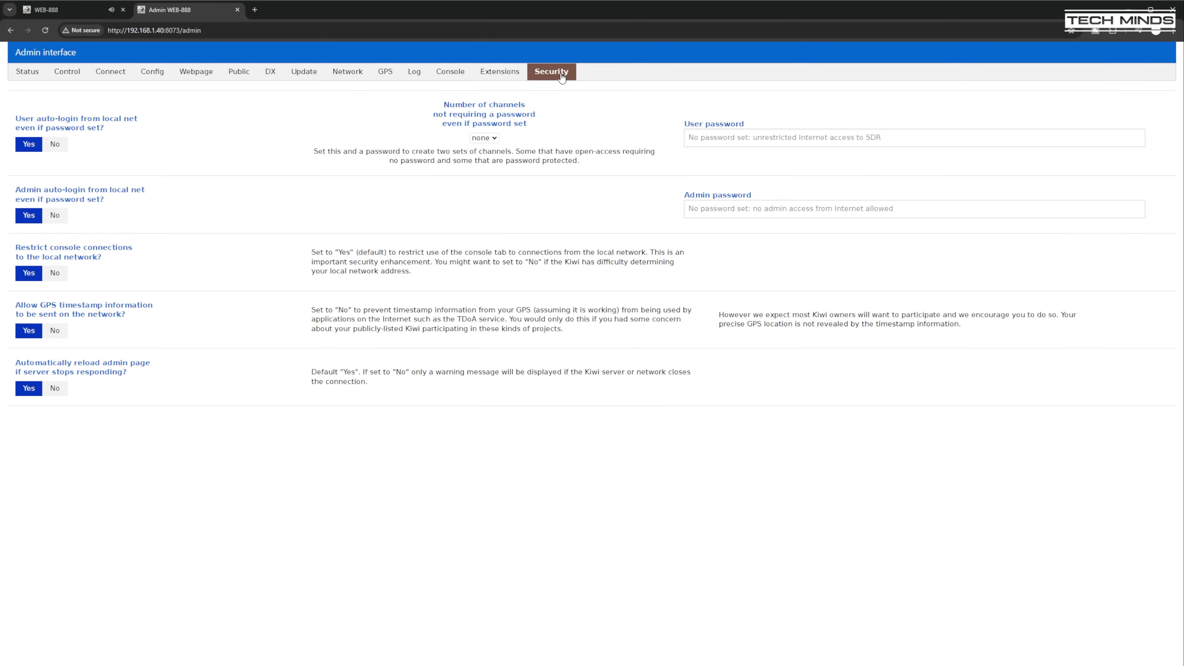
{"action": "left_click", "coordinate": [28, 70]}
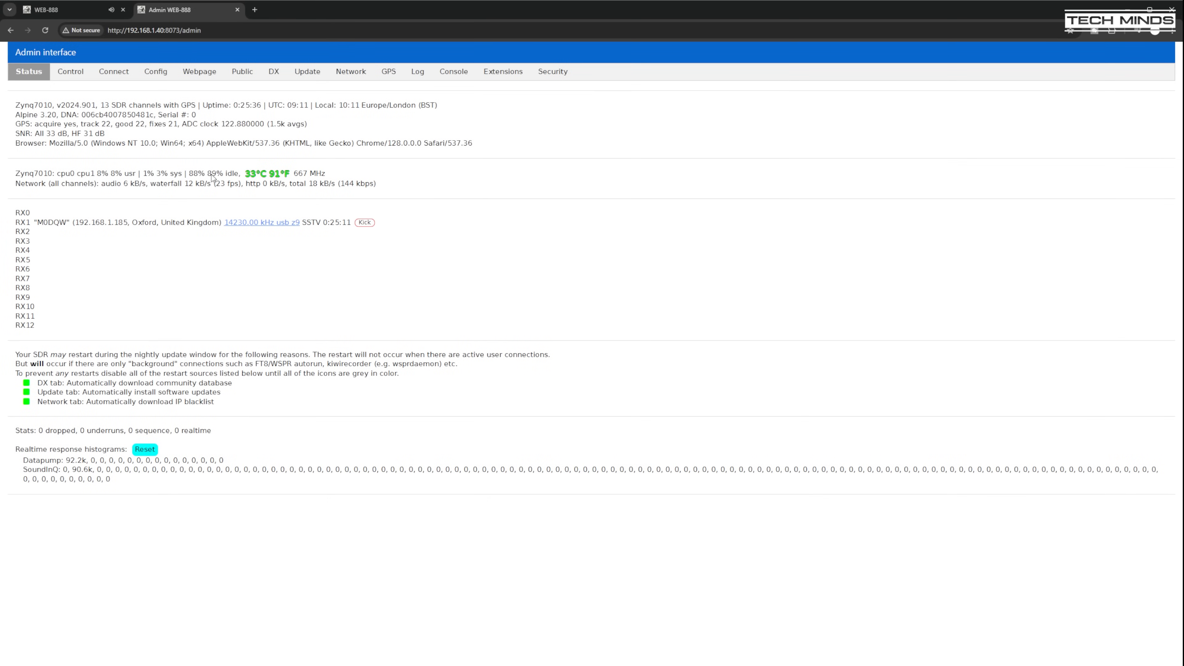
{"action": "mouse_move", "coordinate": [71, 88]}
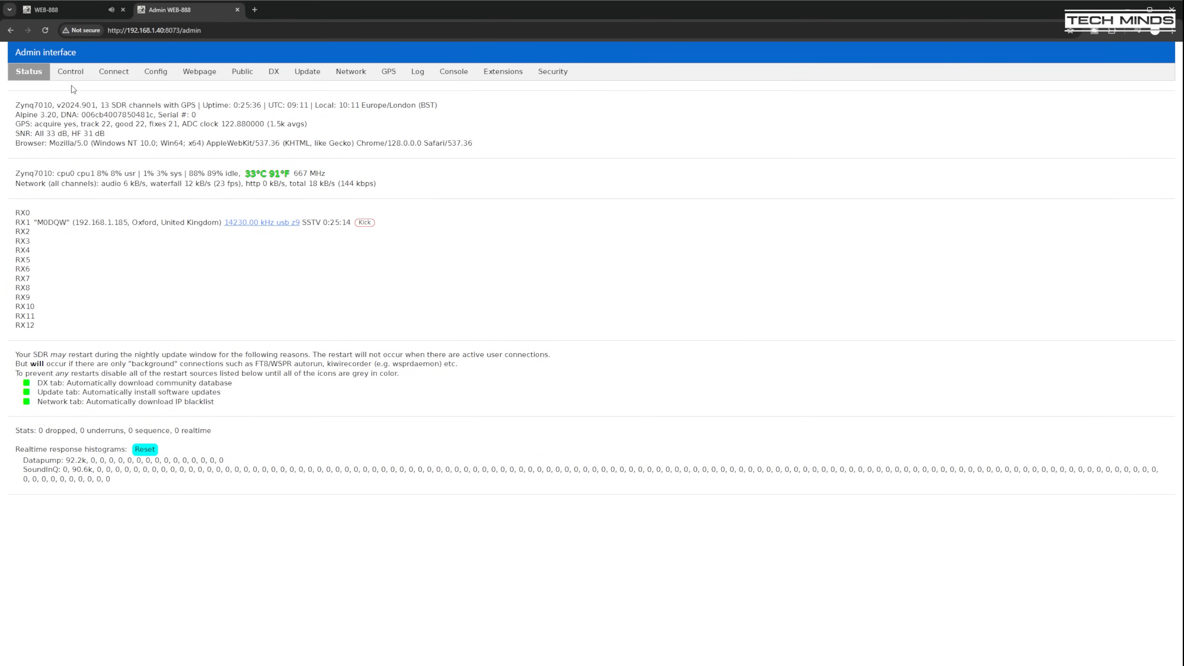
{"action": "left_click", "coordinate": [70, 71]}
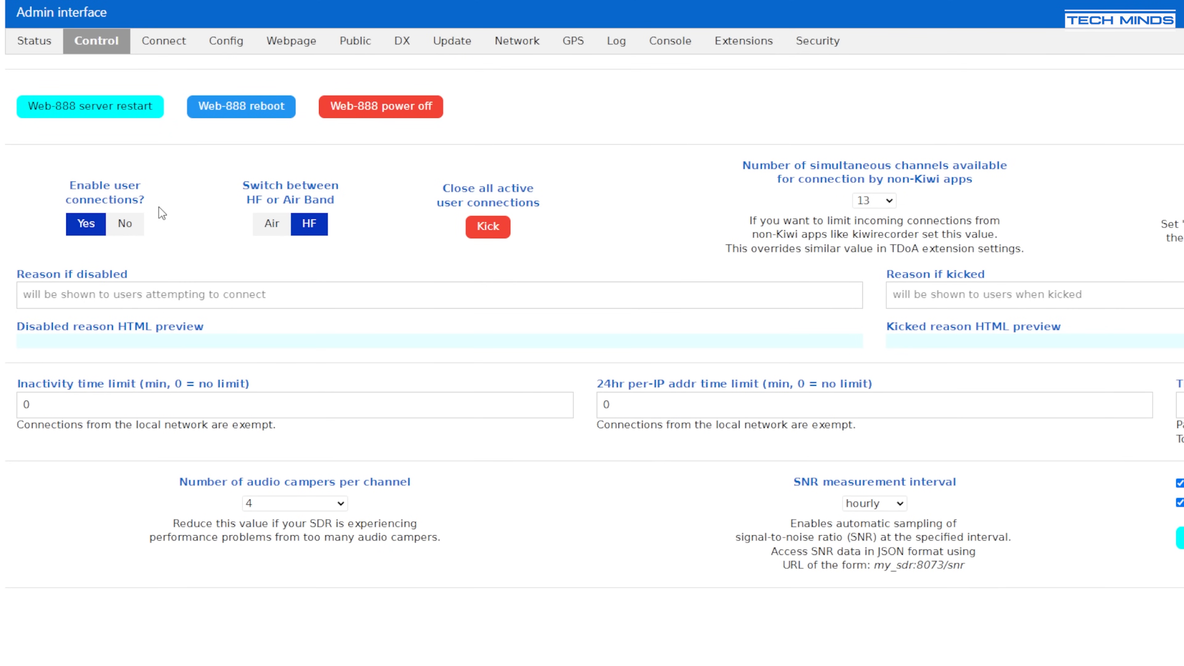
Set 'Switch between HF or Air Band' to Air and restart the Web-888 server
{"action": "left_click", "coordinate": [270, 223]}
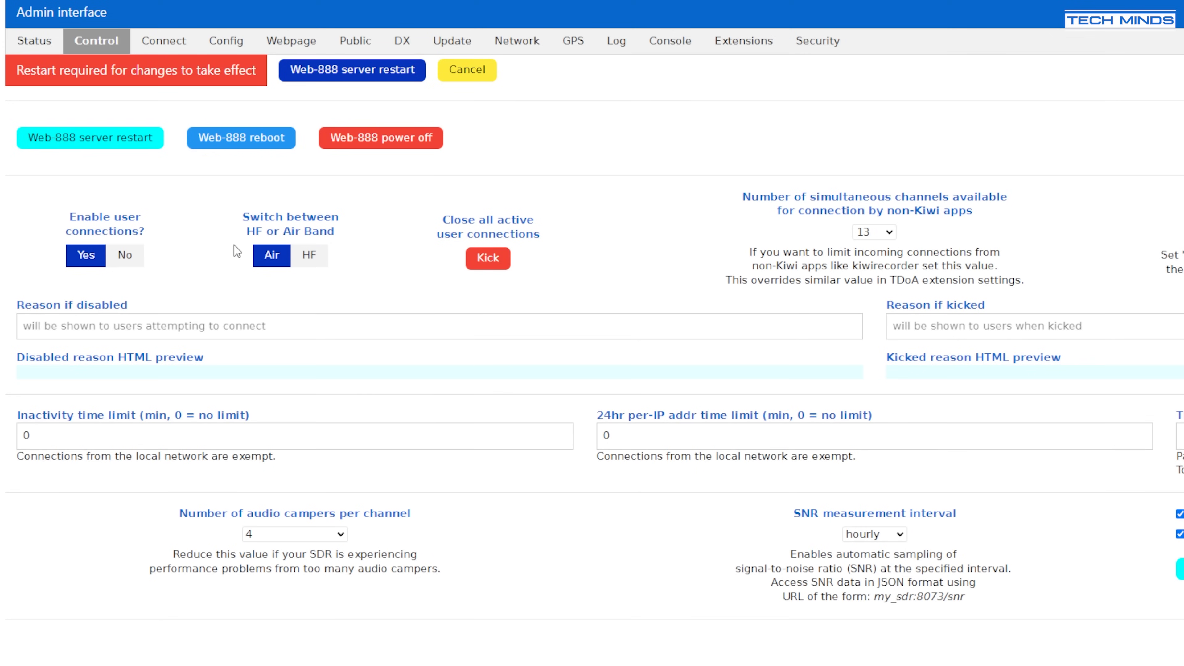
{"action": "left_click", "coordinate": [45, 9]}
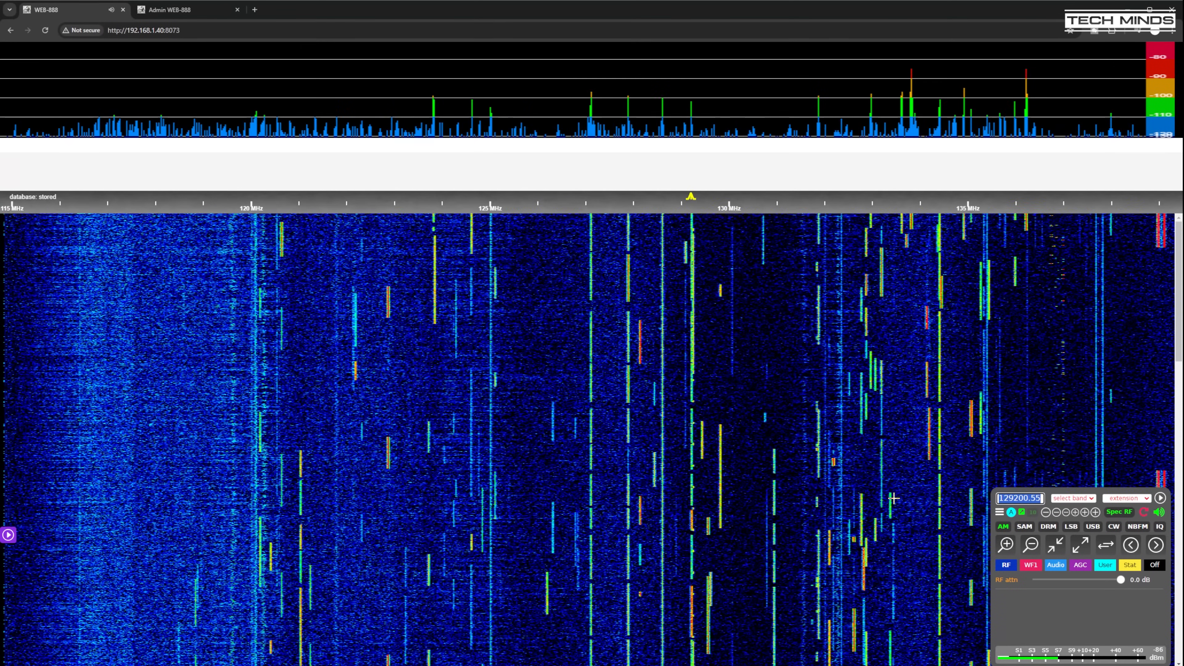